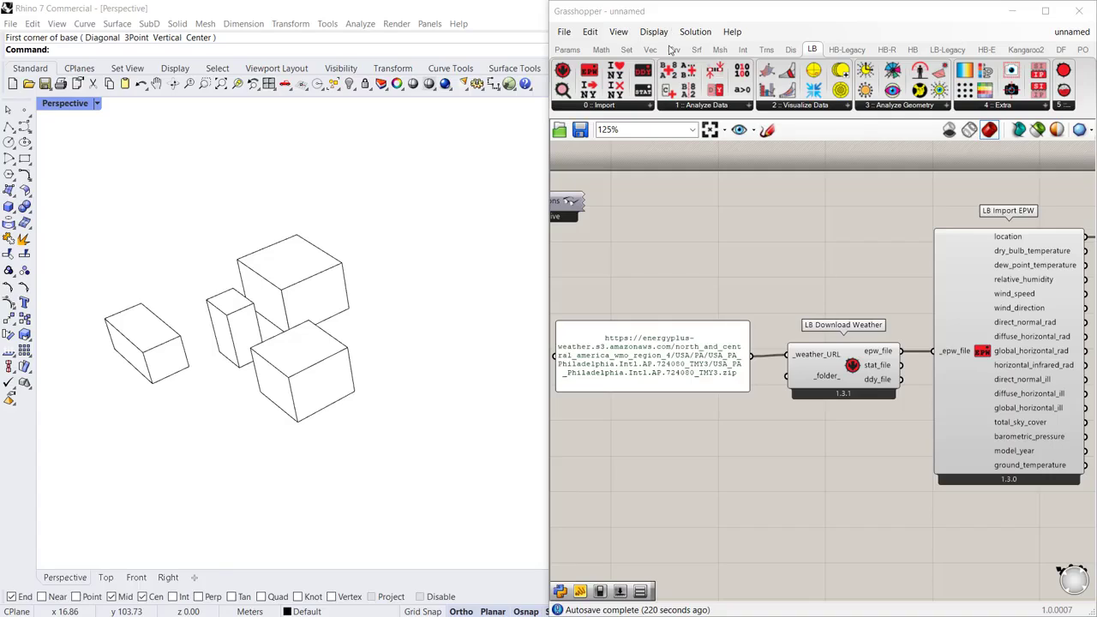
mouse_move(898, 114)
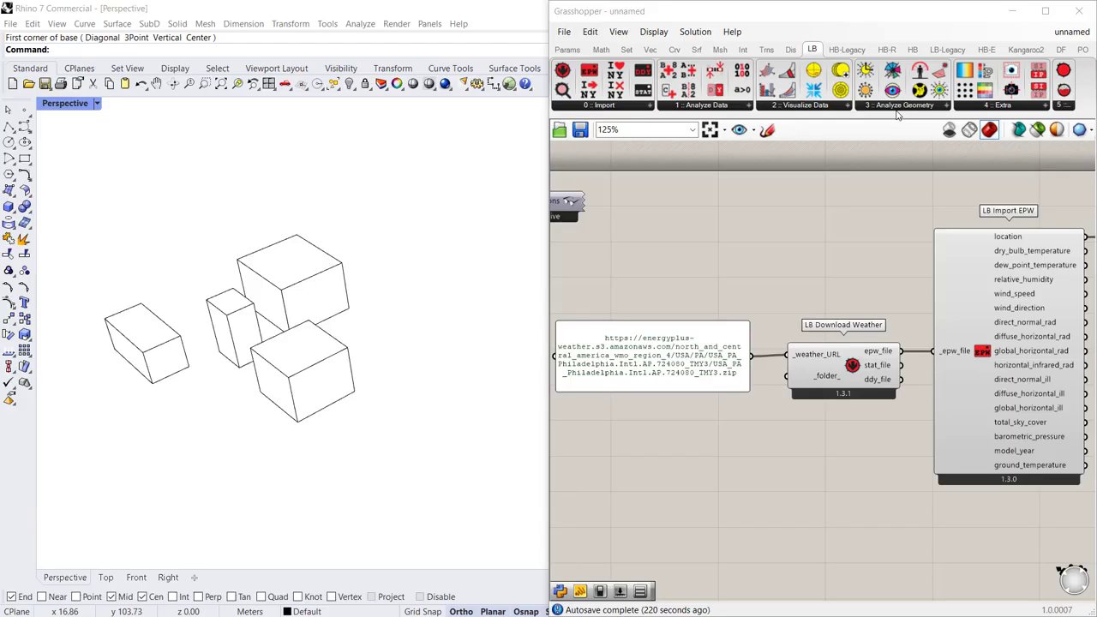
mouse_move(649, 389)
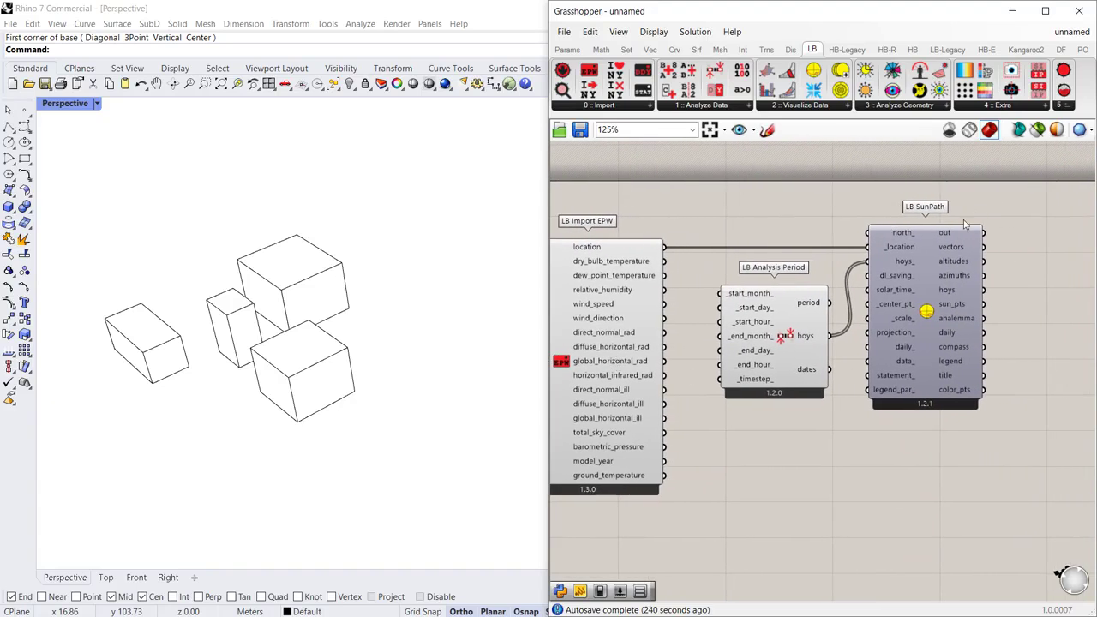
Preview the sun path around the boxes and add LB Direct Sun Hours from 3 | Analyze Geometry.
right_click(926, 206)
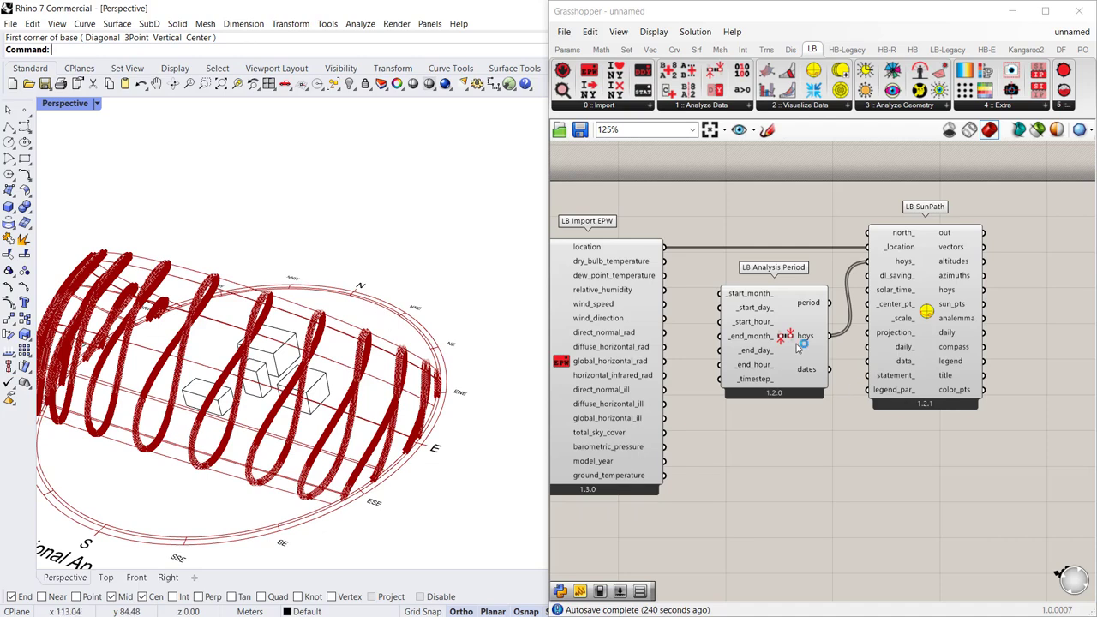
click(773, 267)
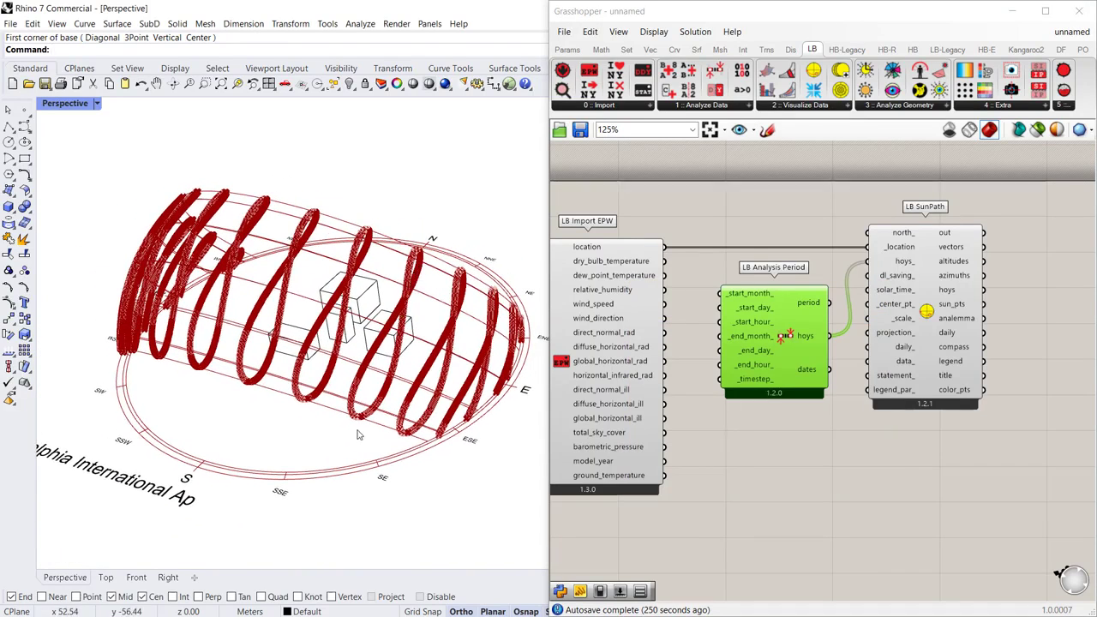
mouse_move(638, 315)
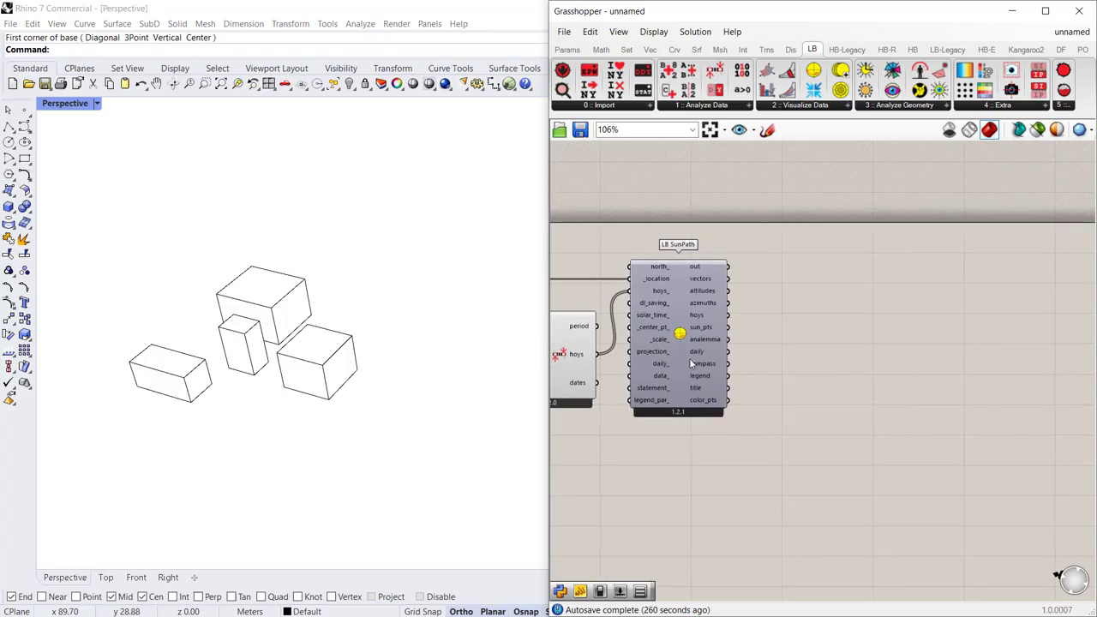
mouse_move(243, 372)
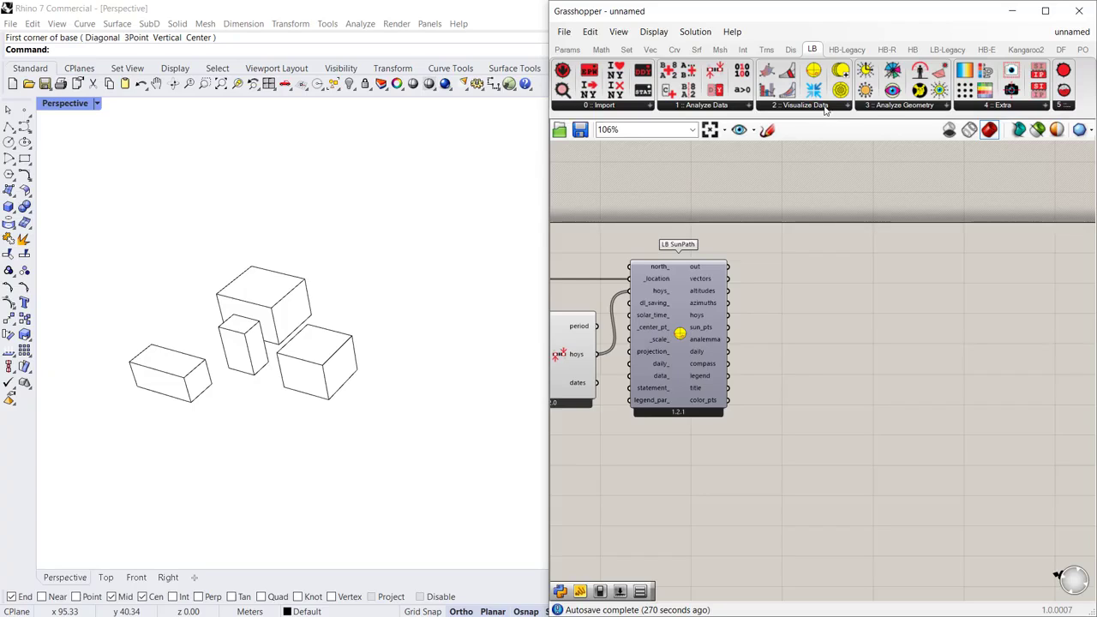
click(906, 105)
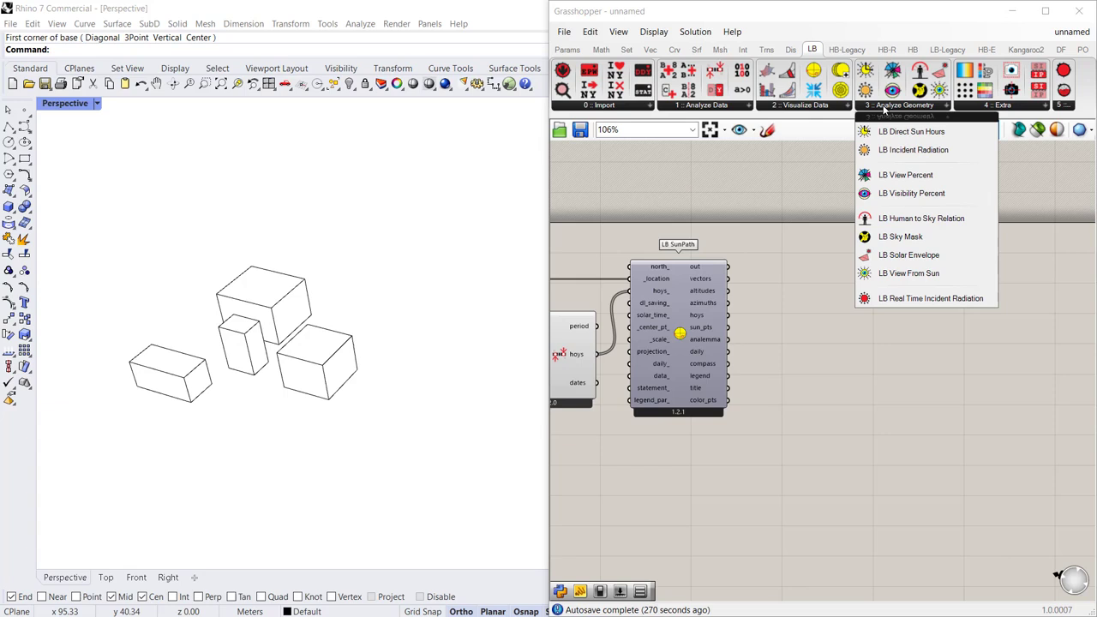
mouse_move(912, 130)
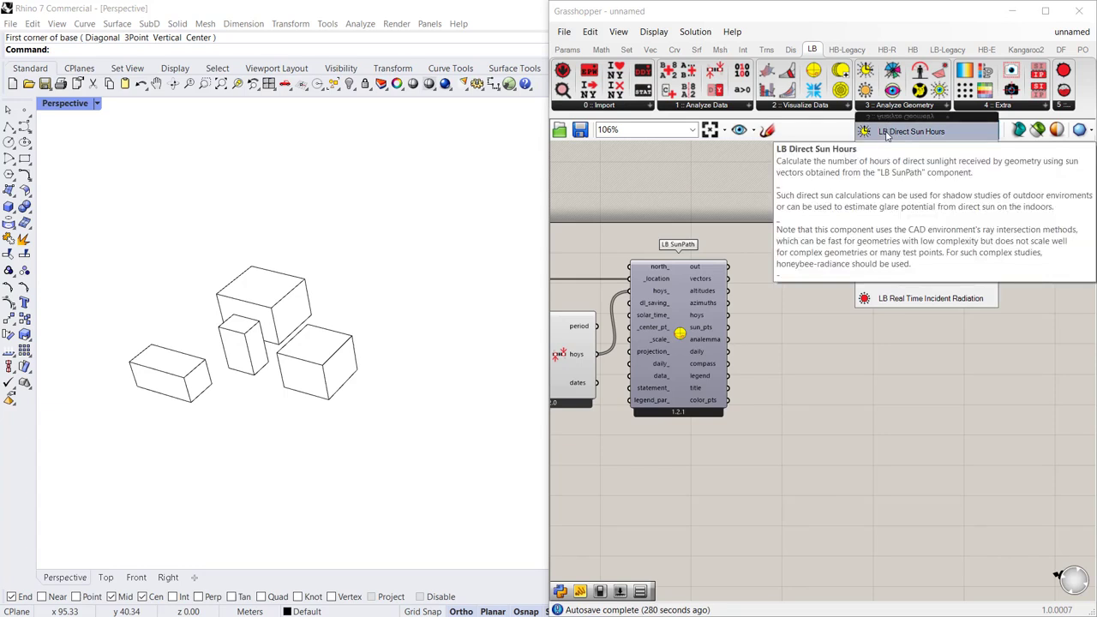
mouse_move(854, 374)
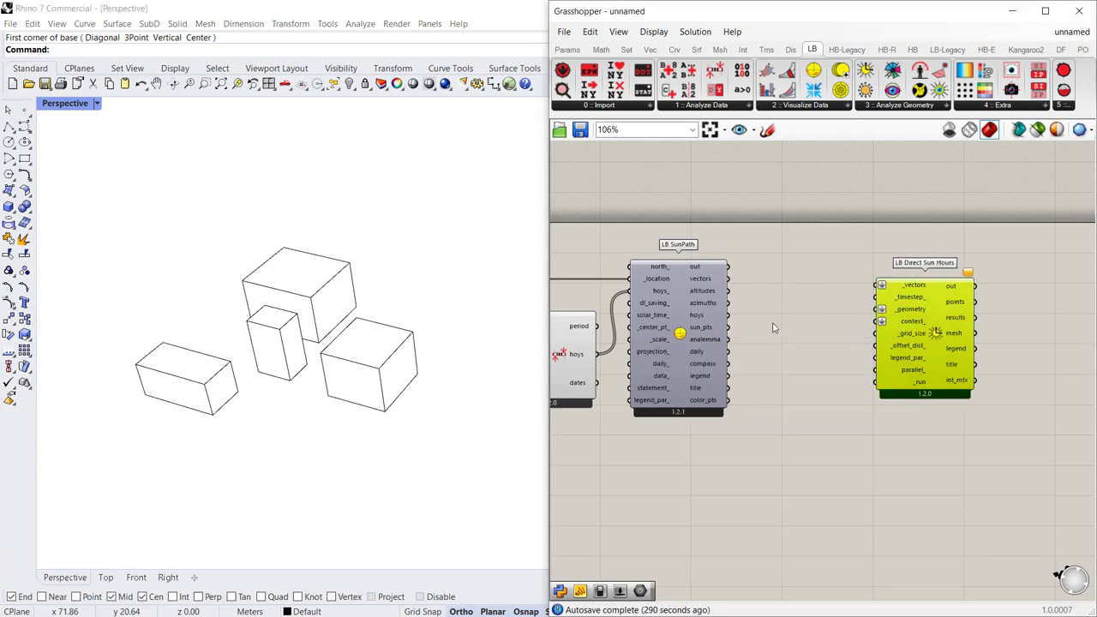
mouse_move(699, 278)
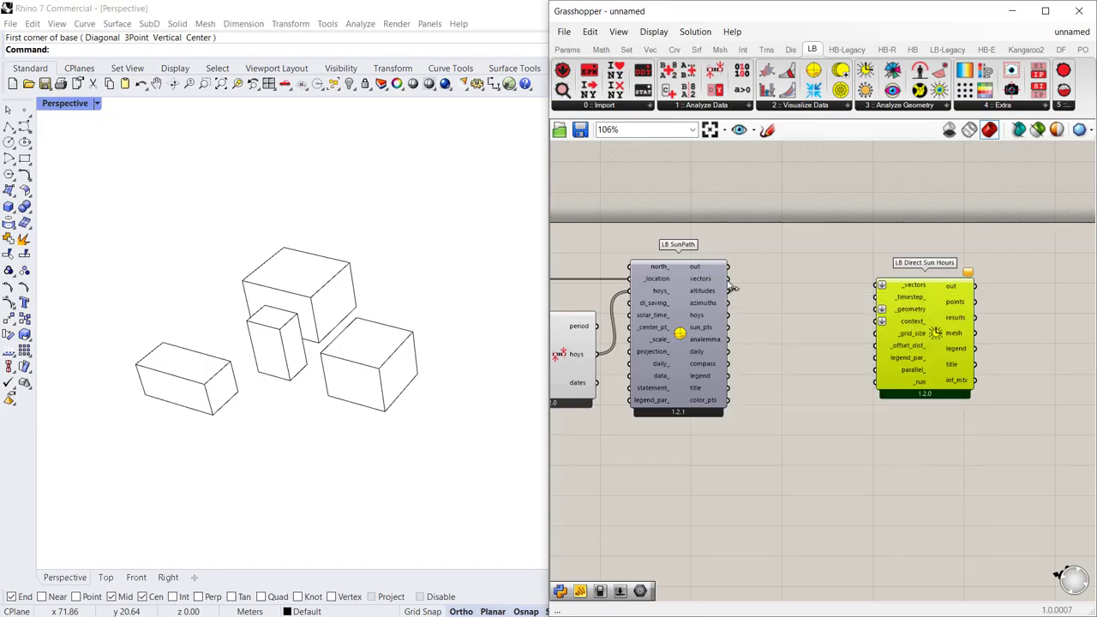
Wire SunPath's sun vectors into Direct Sun Hours and place two Geometry parameters.
drag(727, 278, 882, 285)
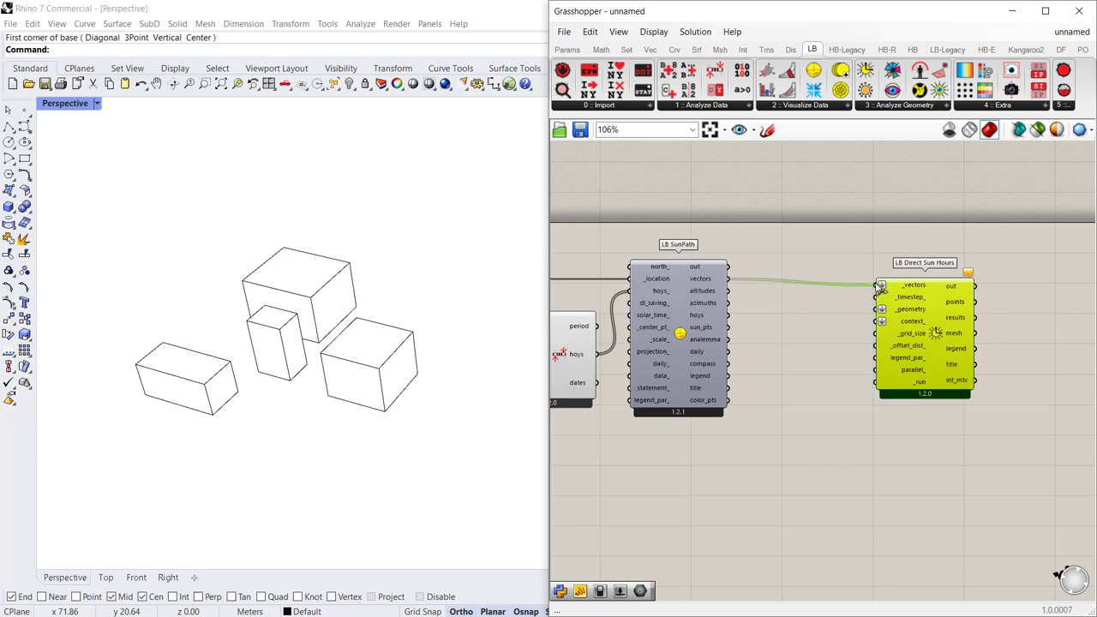
mouse_move(907, 309)
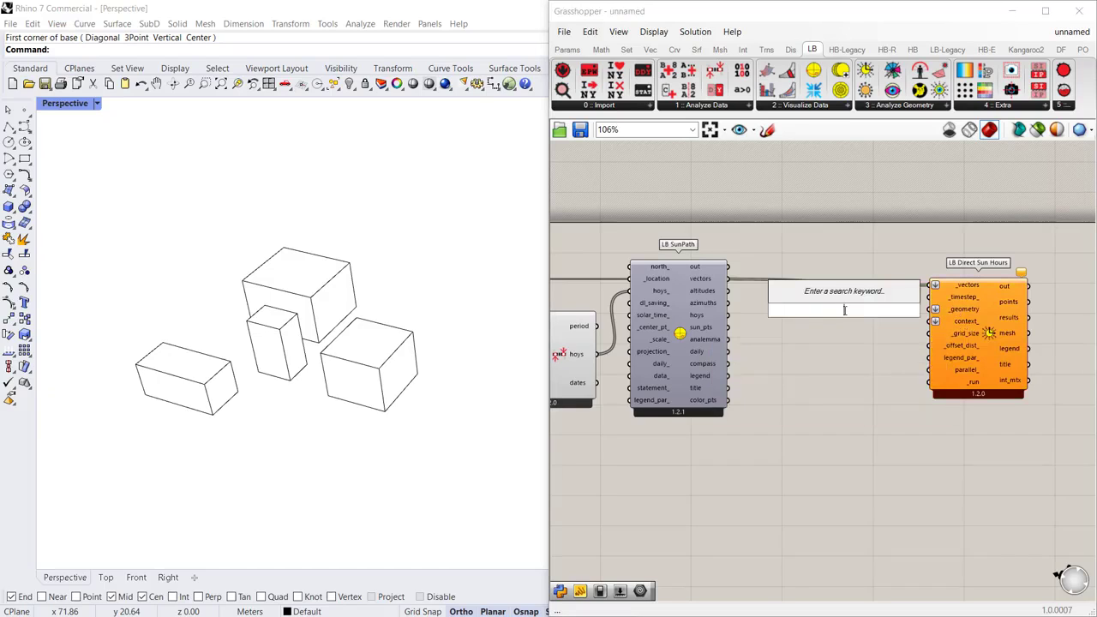
text(Ge)
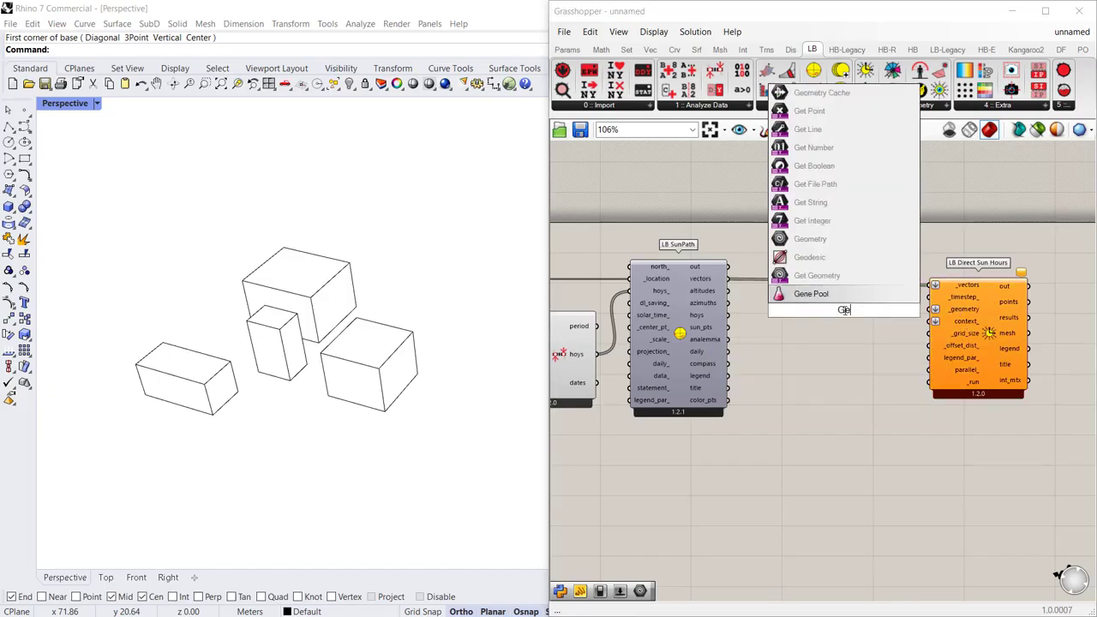
click(809, 238)
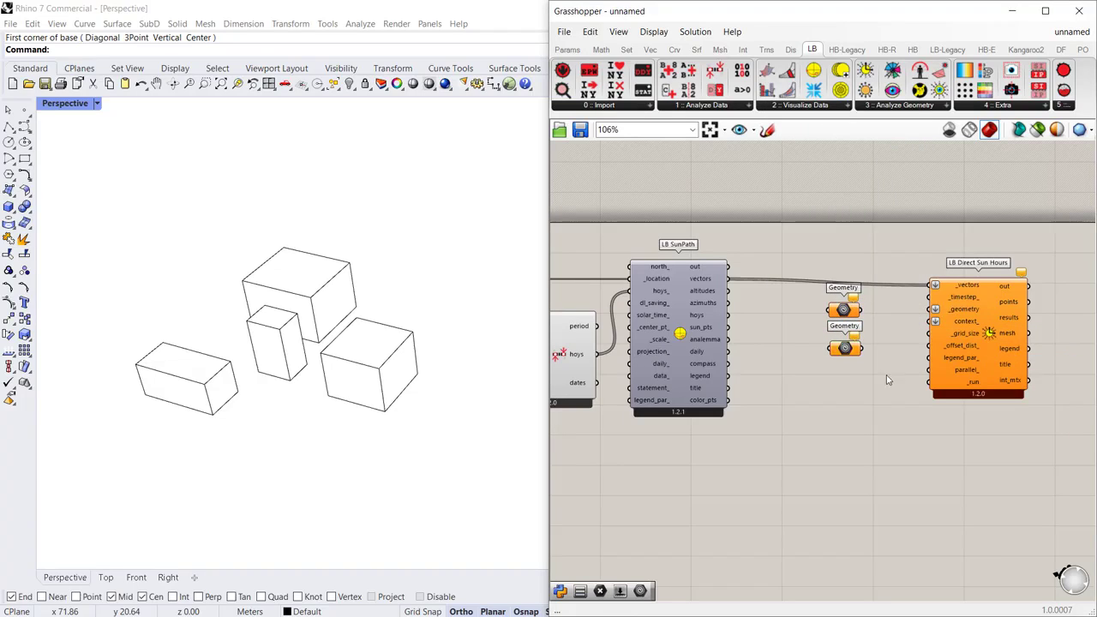
Reference the middle box into one Geometry param and the three surrounding boxes into the other.
right_click(841, 310)
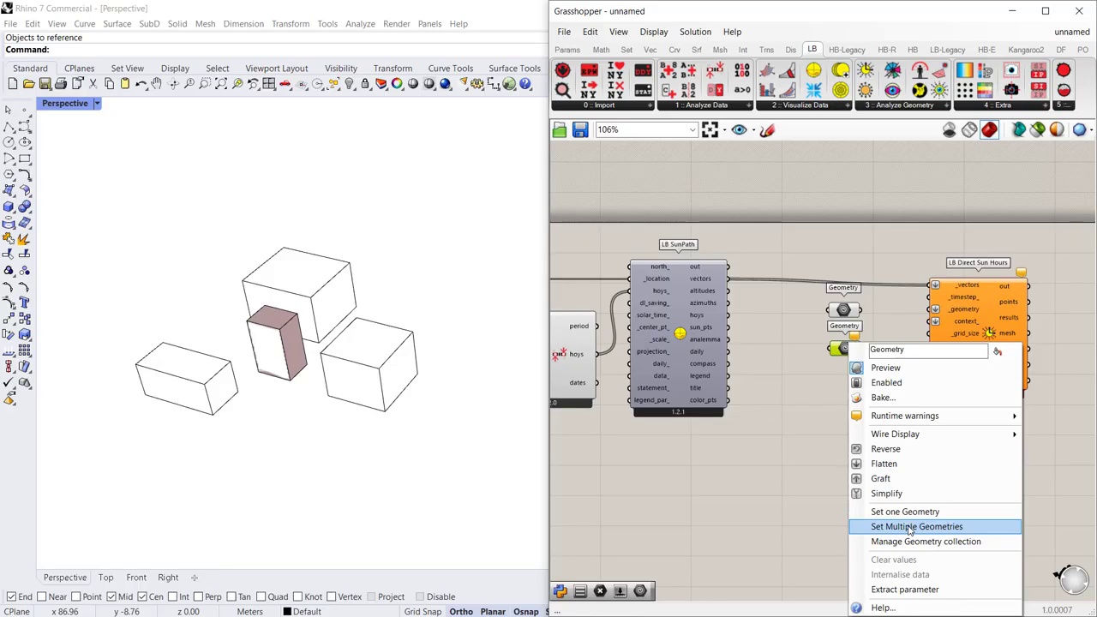
click(910, 526)
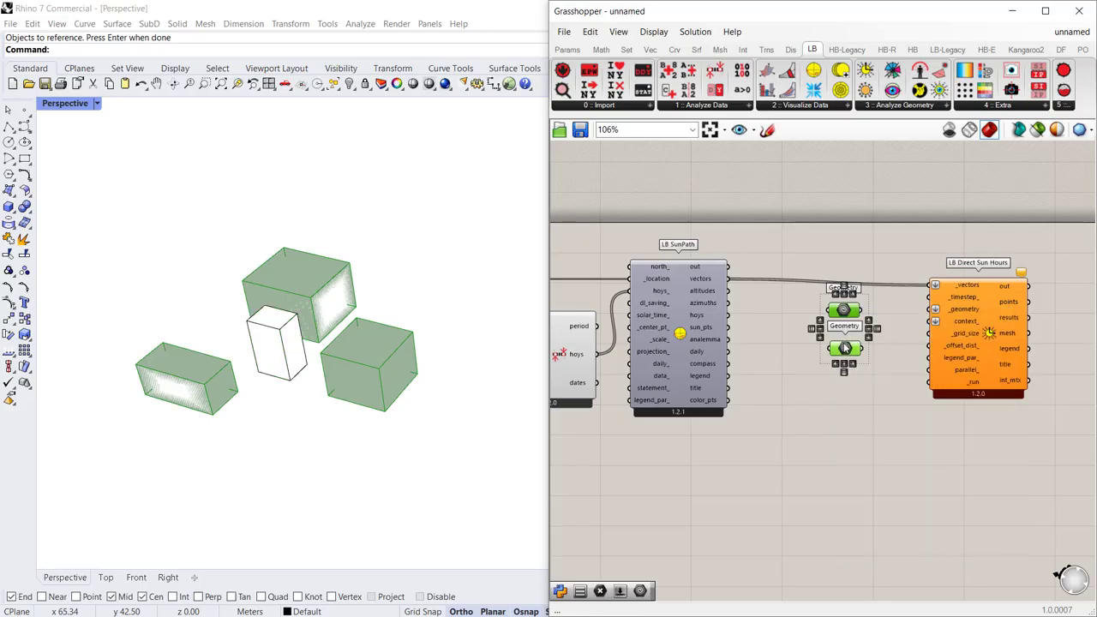
right_click(843, 348)
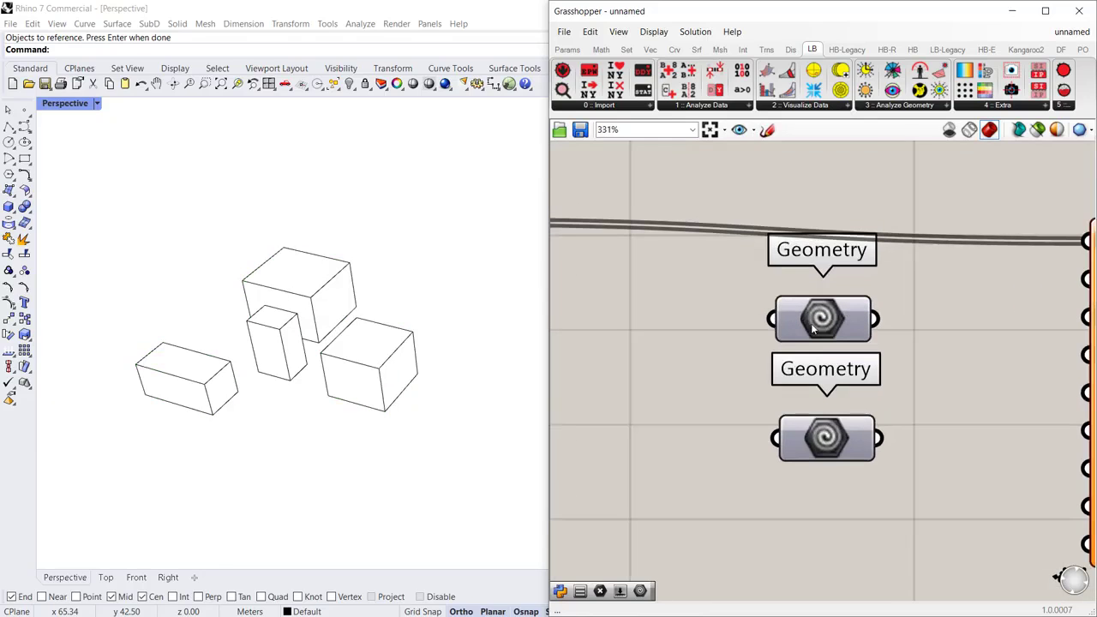
Name the upper Geometry parameter 'Building'.
right_click(823, 318)
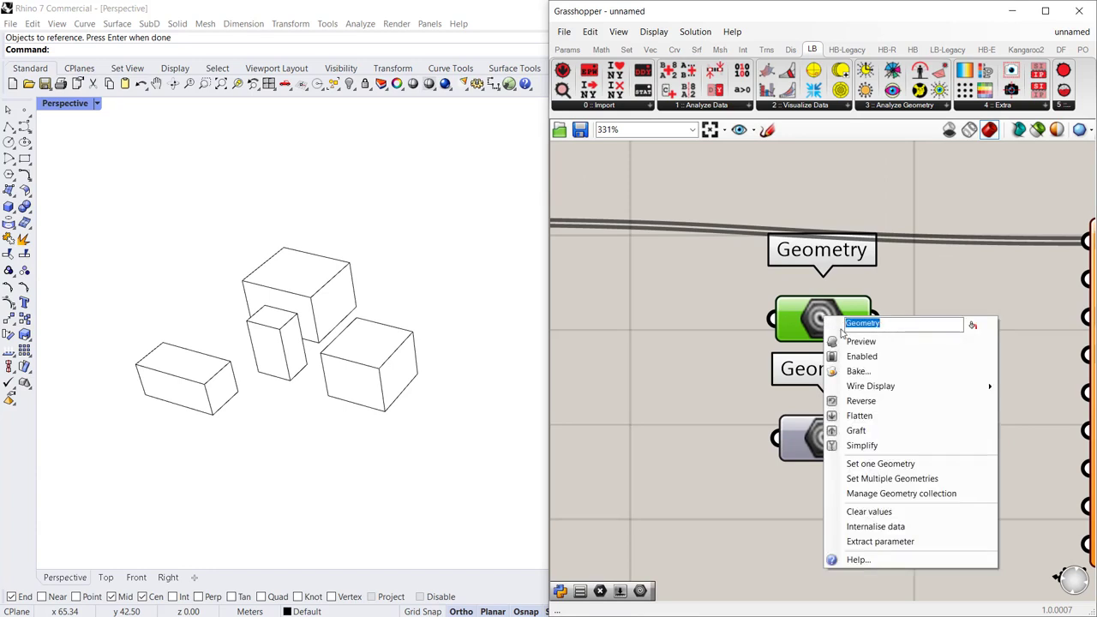
text(Building)
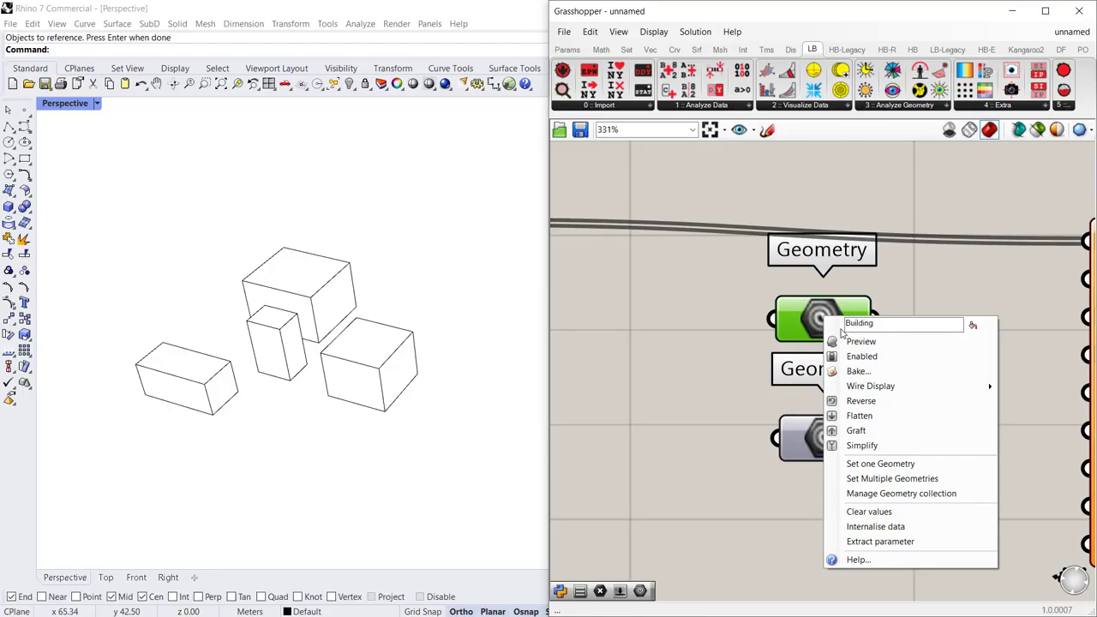
mouse_move(974, 326)
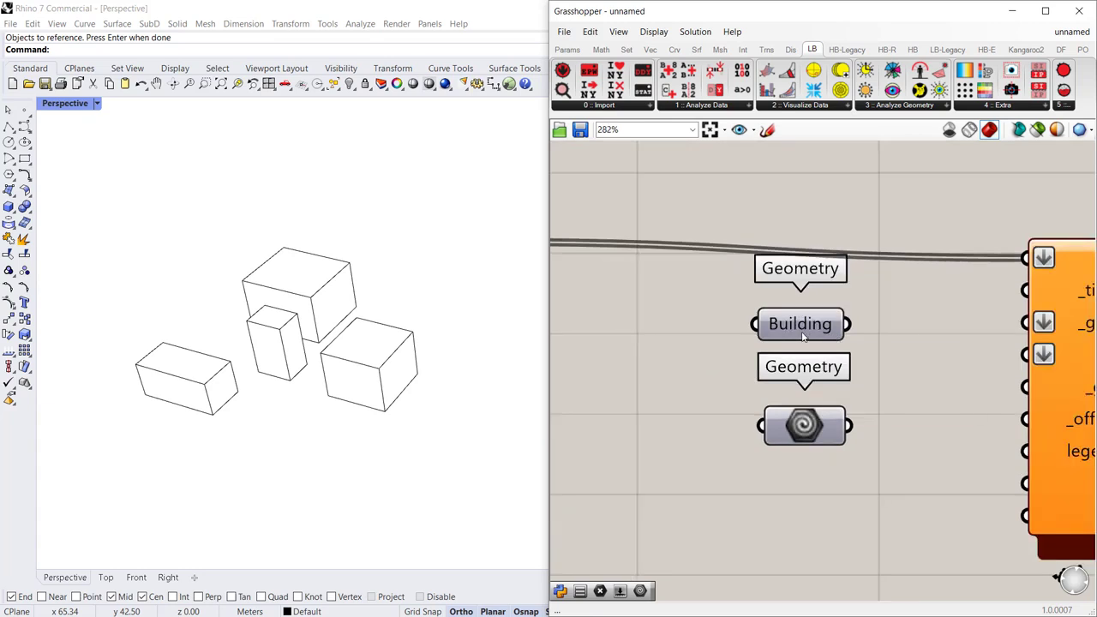
click(799, 324)
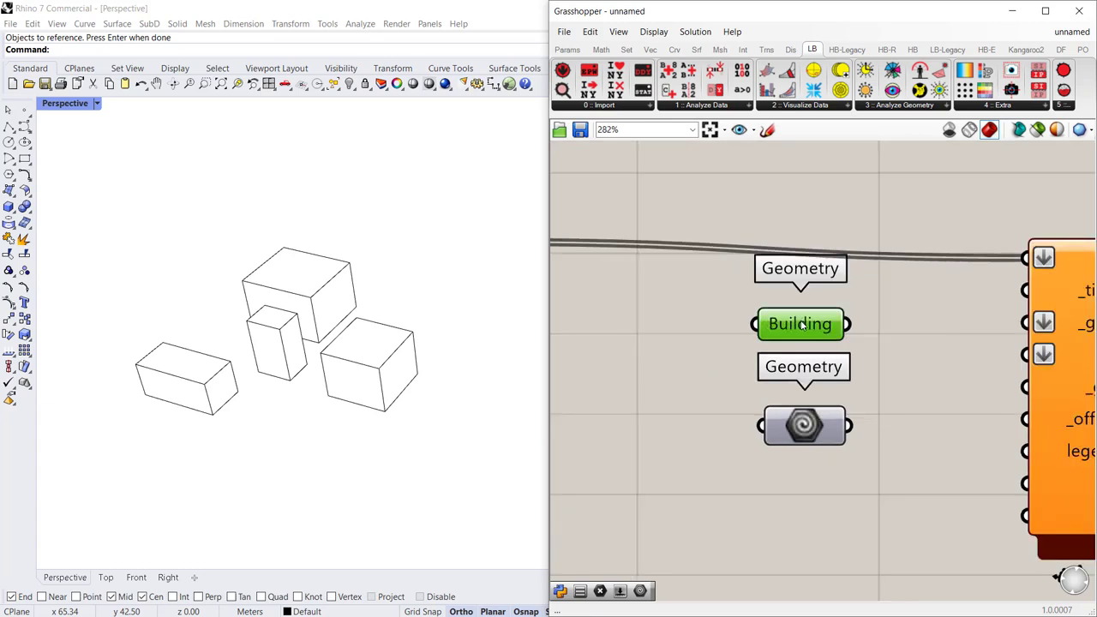
Name the lower Geometry parameter 'Context'.
click(804, 425)
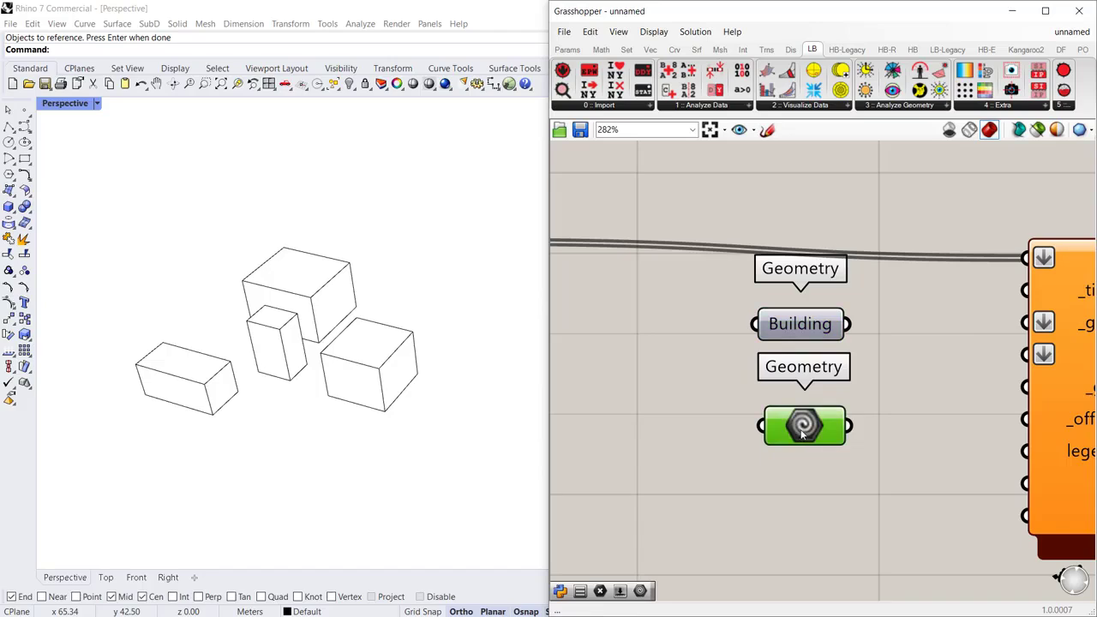
right_click(792, 367)
text(Context)
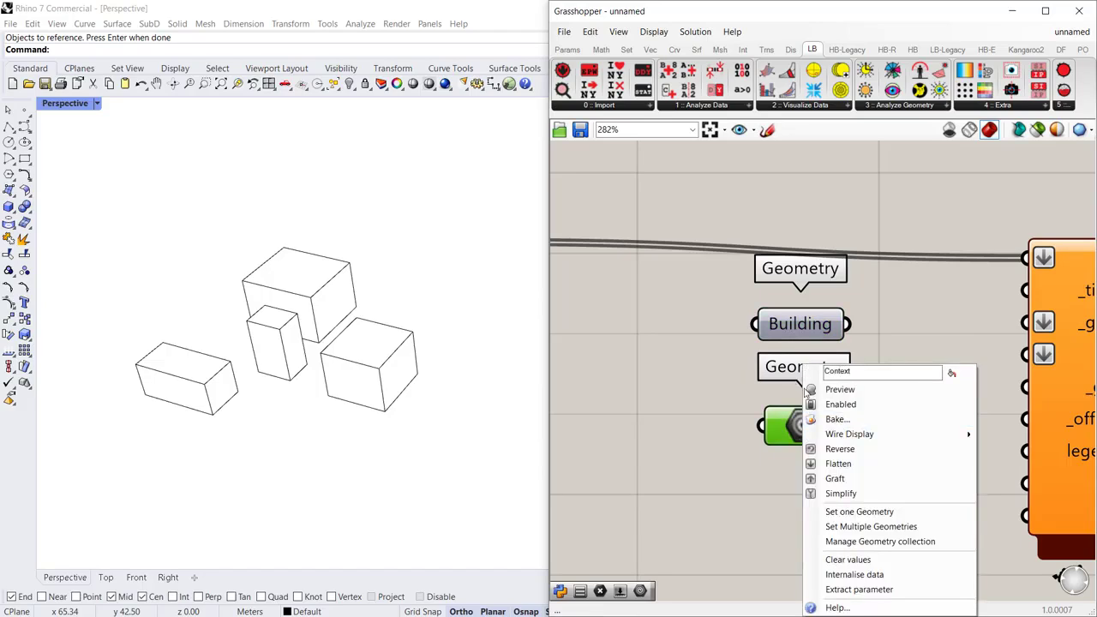
click(638, 413)
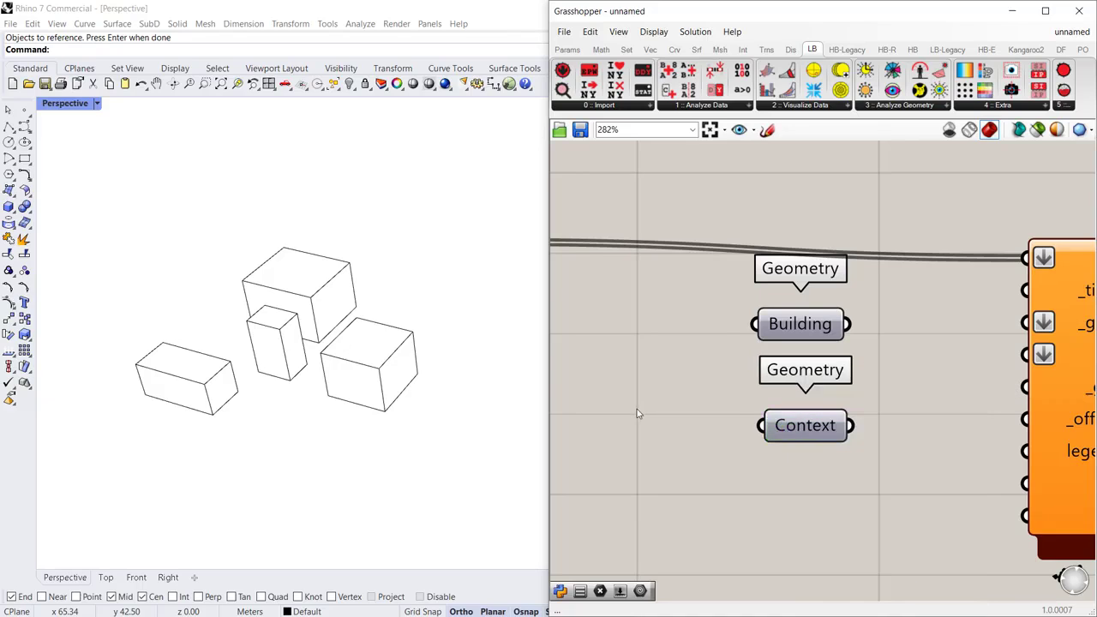
scroll(down, 3)
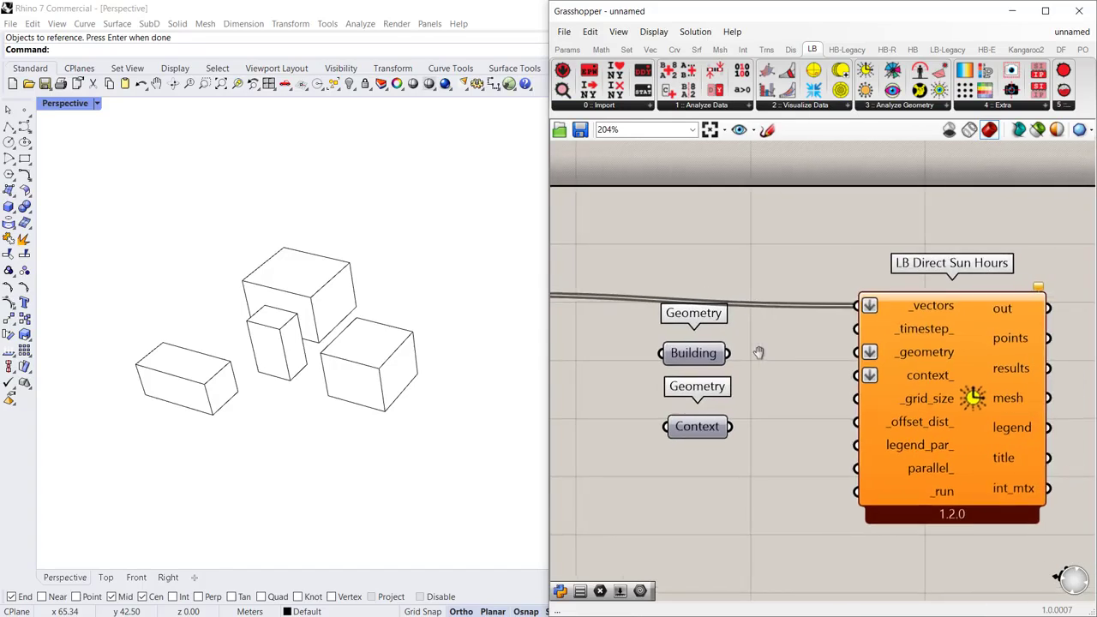
Wire Building to _geometry and Context to _context_ on LB Direct Sun Hours.
click(693, 353)
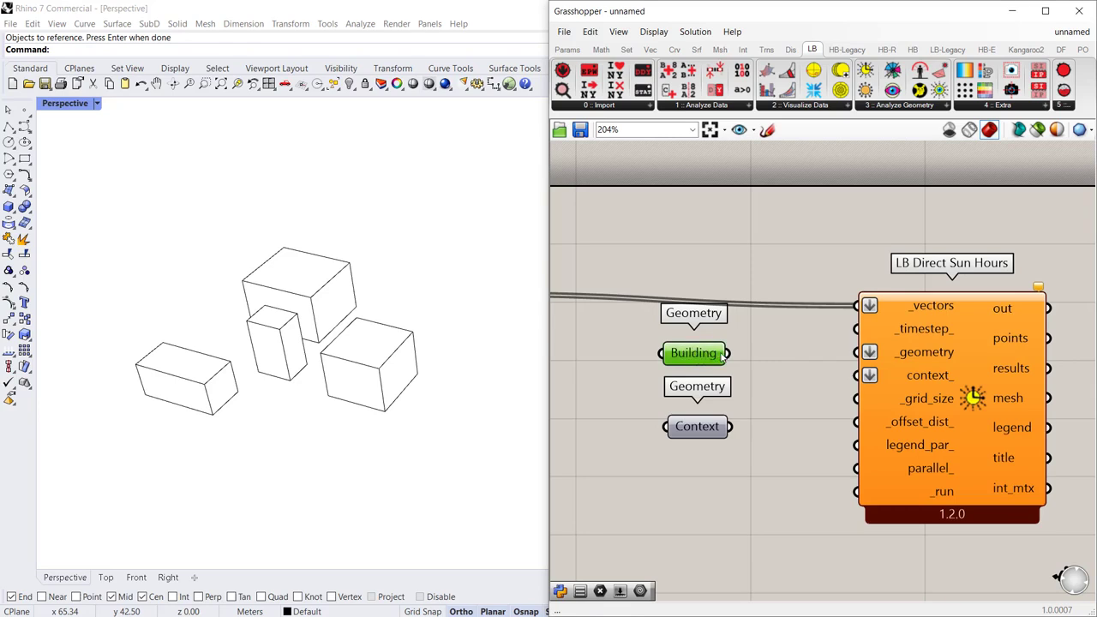
drag(731, 353, 857, 353)
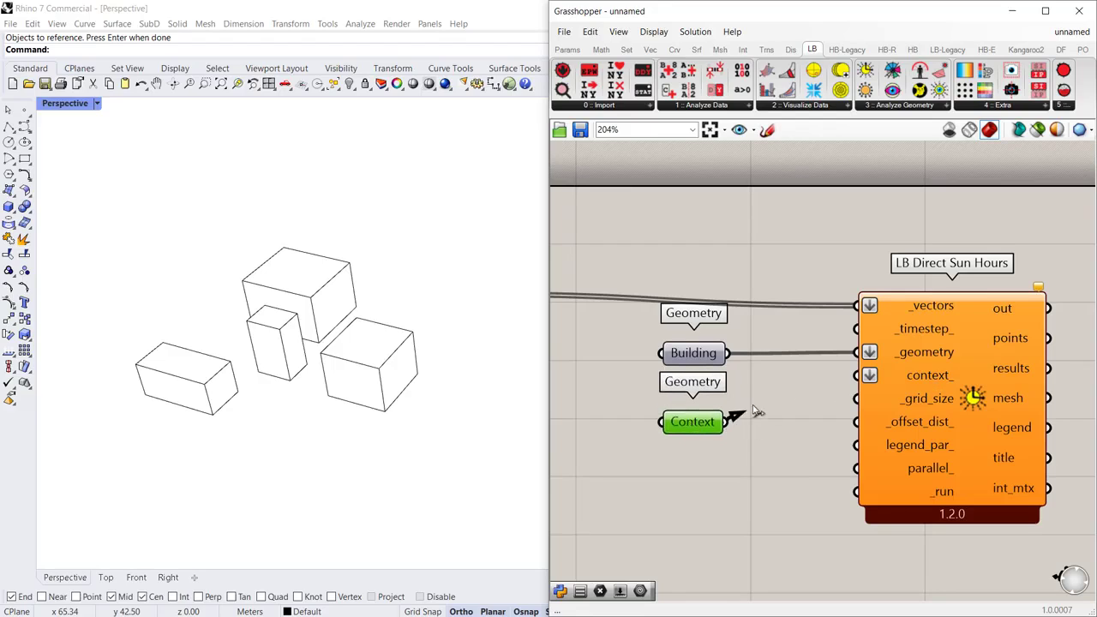
drag(723, 422, 854, 374)
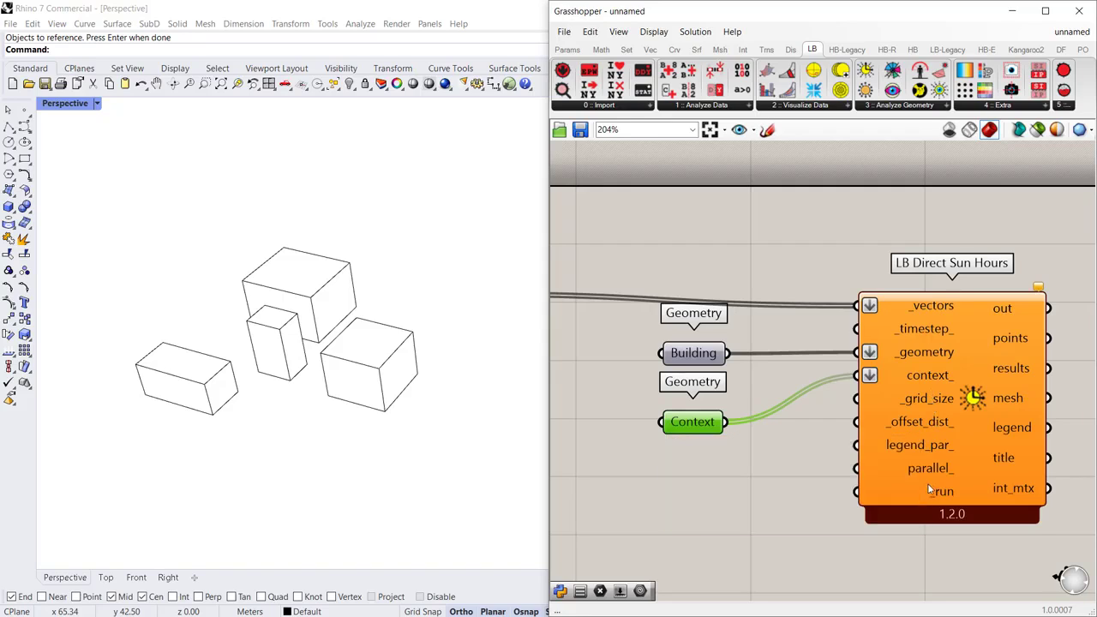
mouse_move(924, 407)
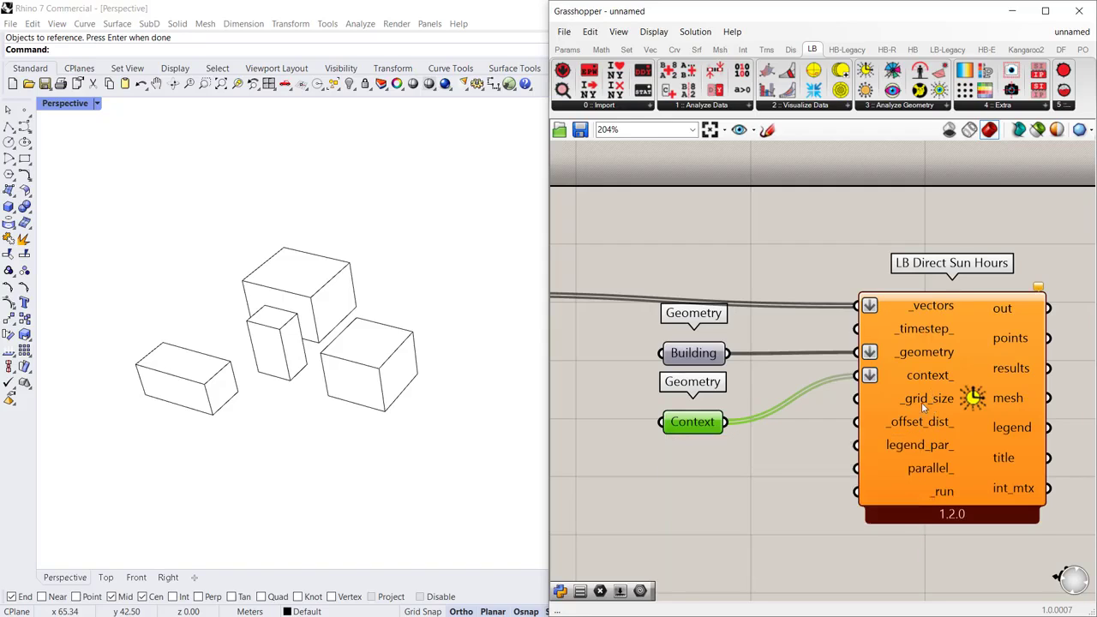
mouse_move(922, 405)
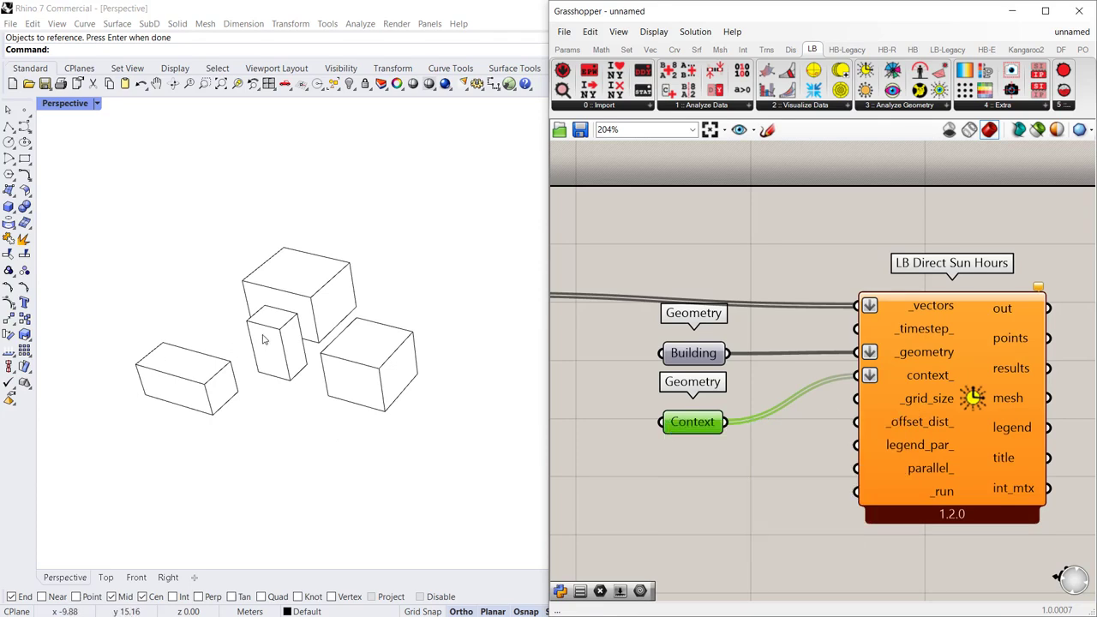
Search the canvas for a Number Slider to drive the grid size.
click(274, 343)
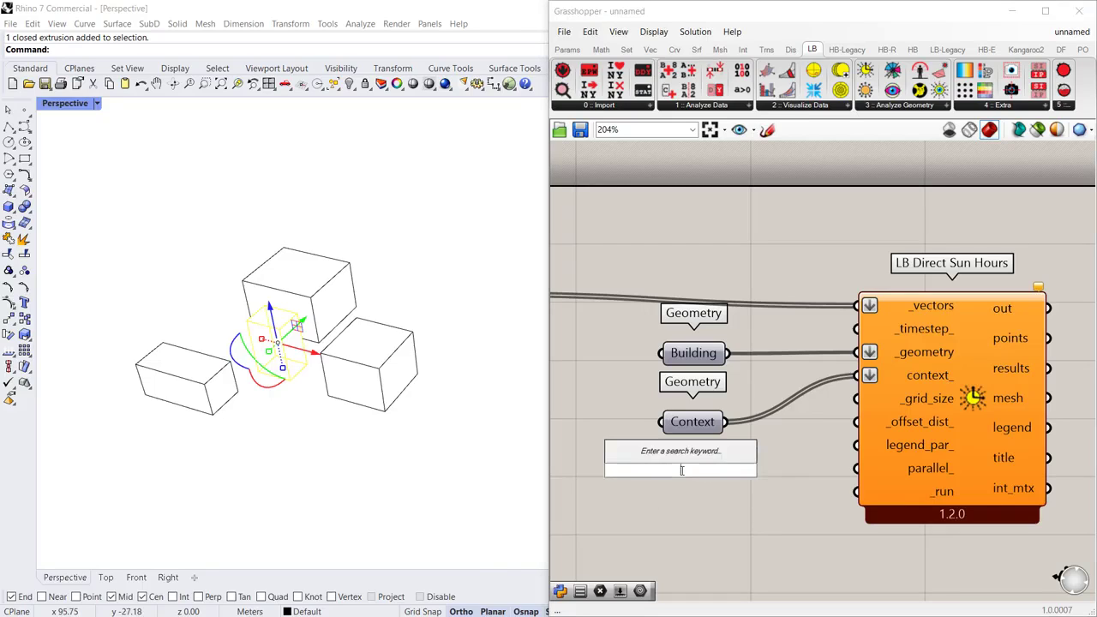
text(s)
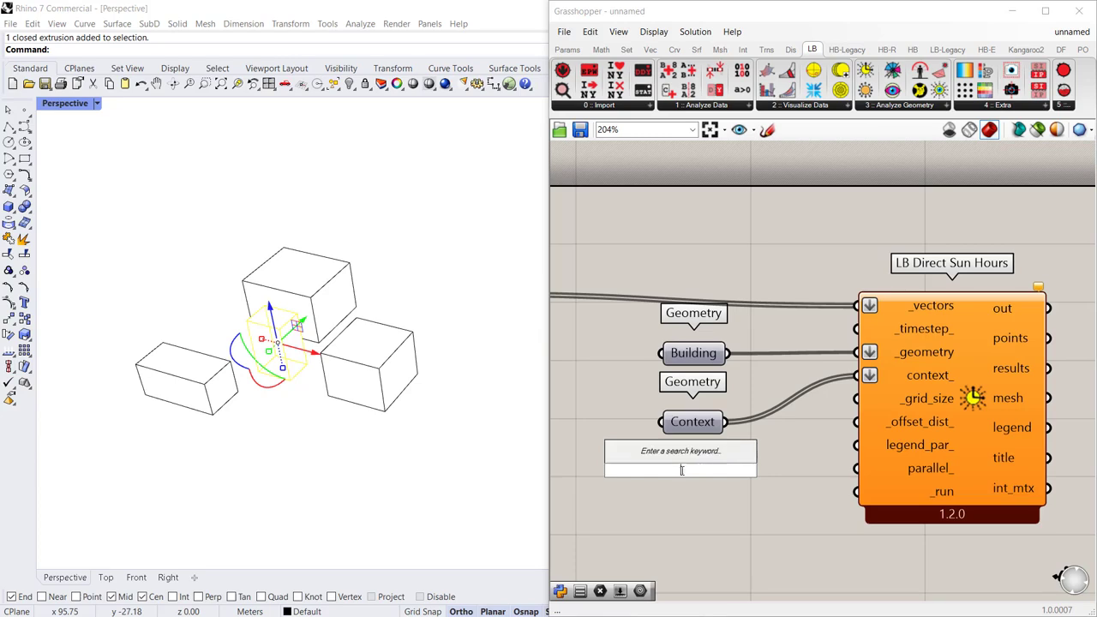
text(Number Slider)
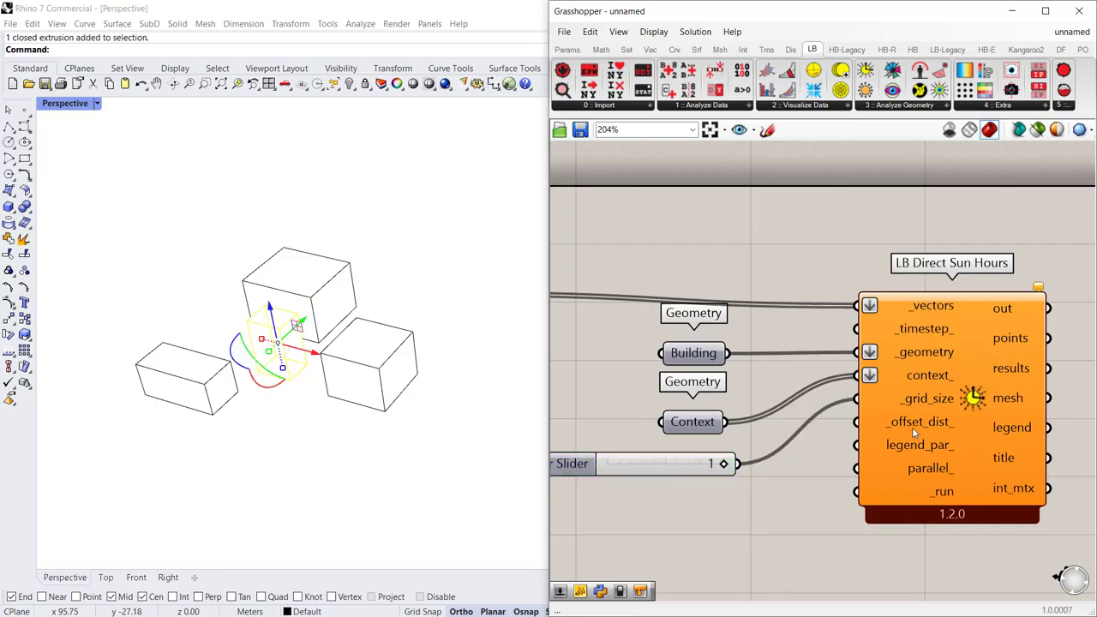
mouse_move(919, 422)
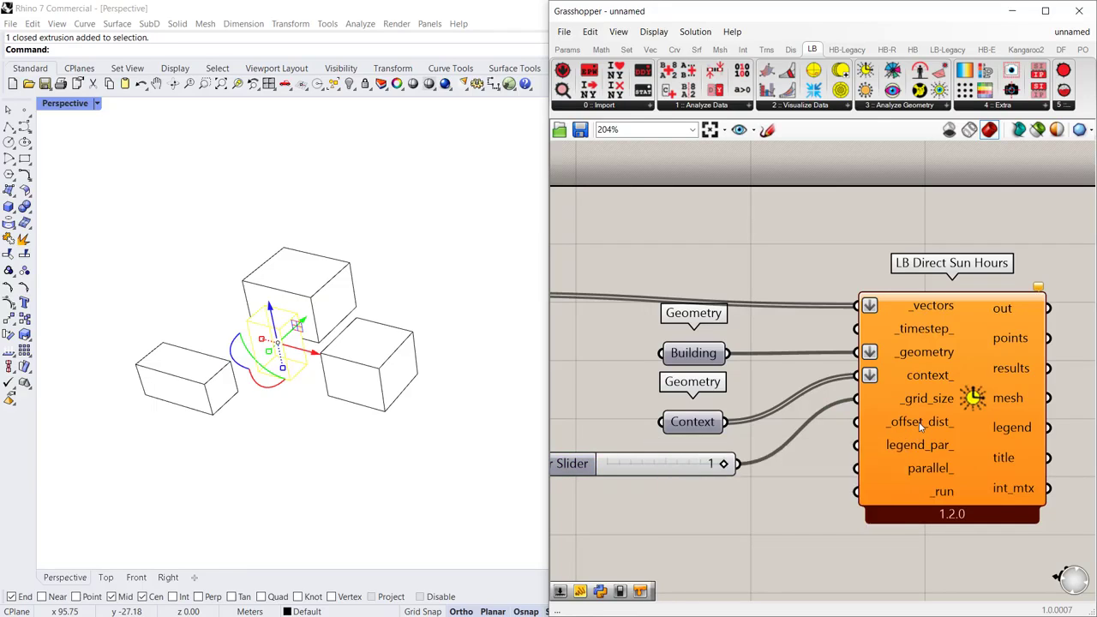
mouse_move(331, 446)
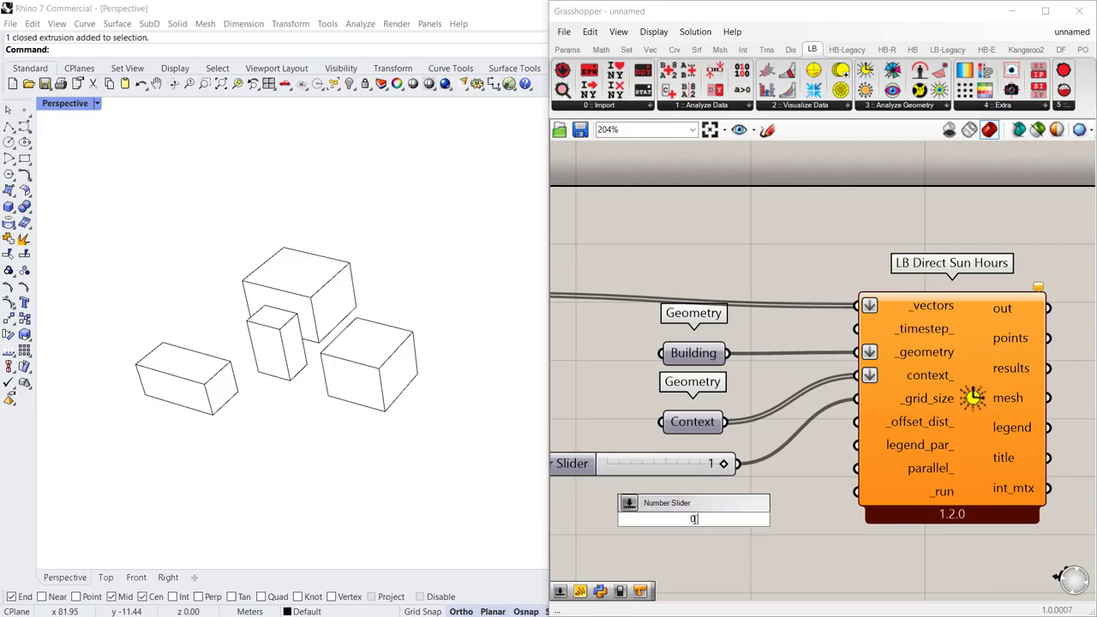
Set the second Number Slider to 0.01 for the offset distance.
text(0.01)
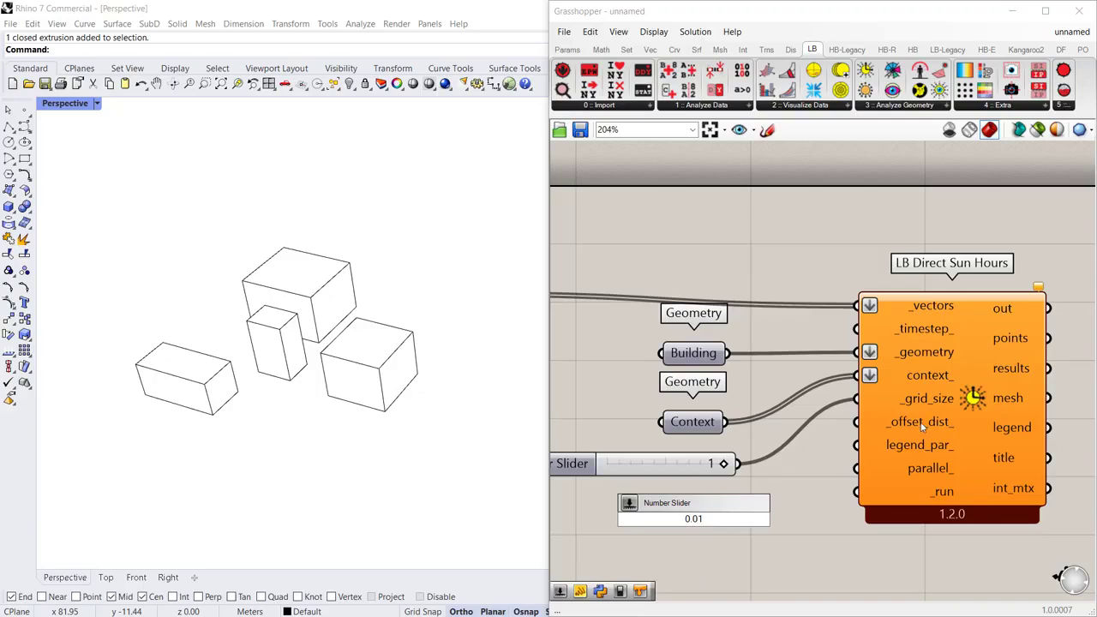
mouse_move(943, 445)
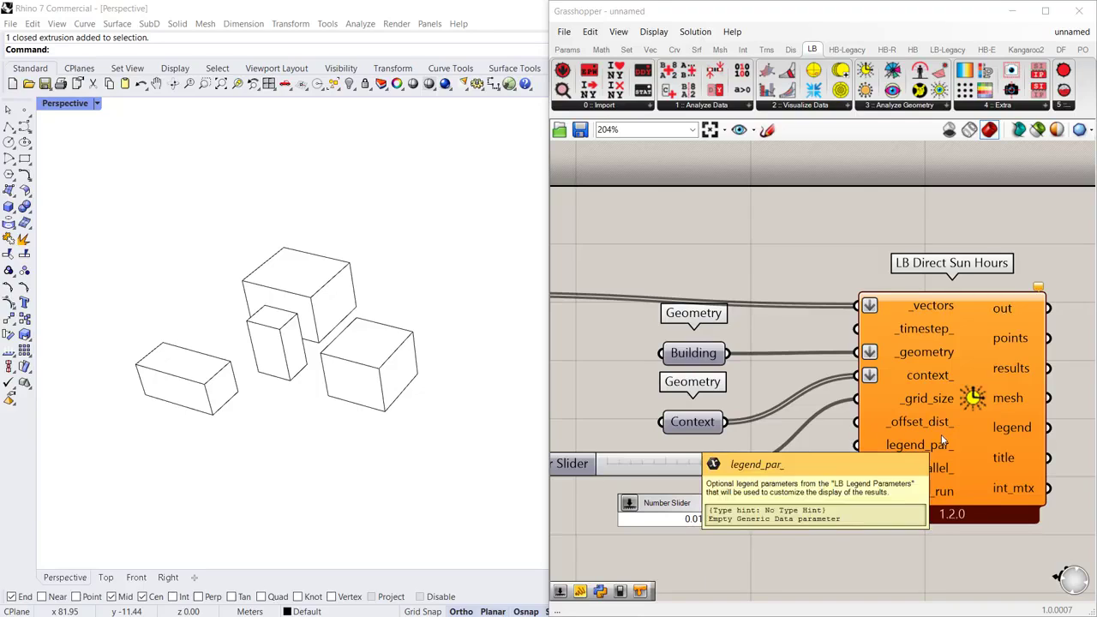
mouse_move(905, 435)
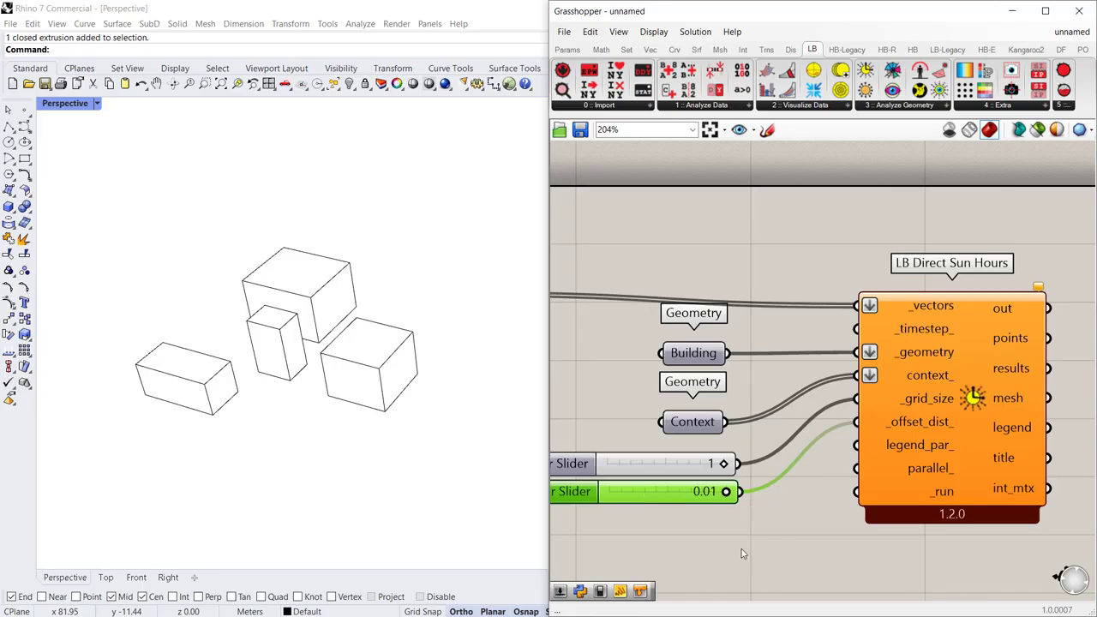
mouse_move(950, 494)
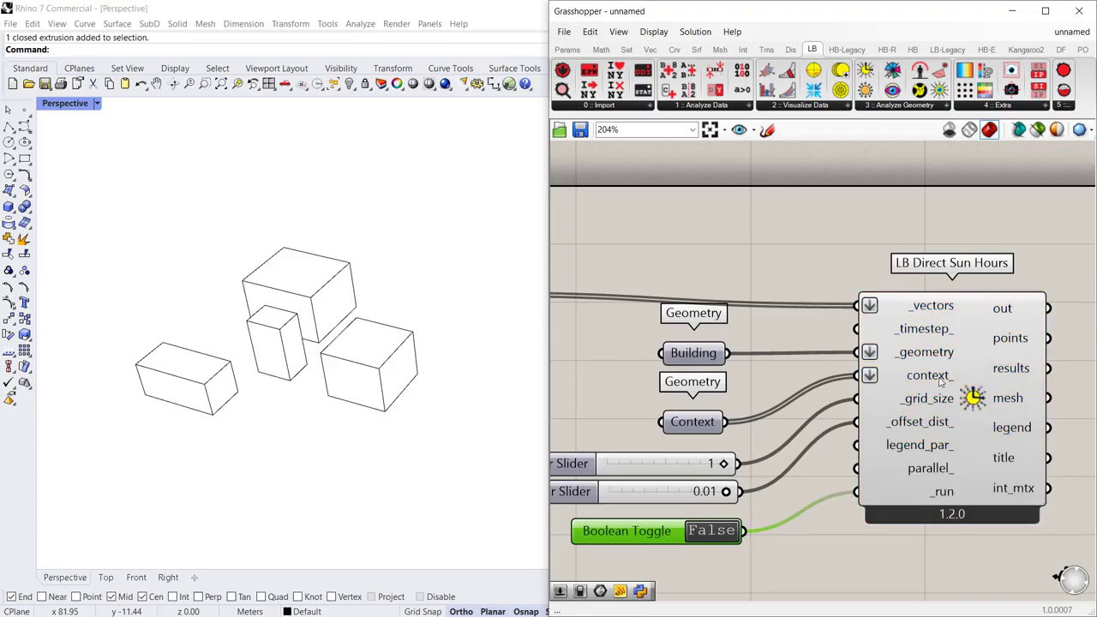
Wire a Boolean Toggle, still False, to the _run input of LB Direct Sun Hours.
scroll(down, 3)
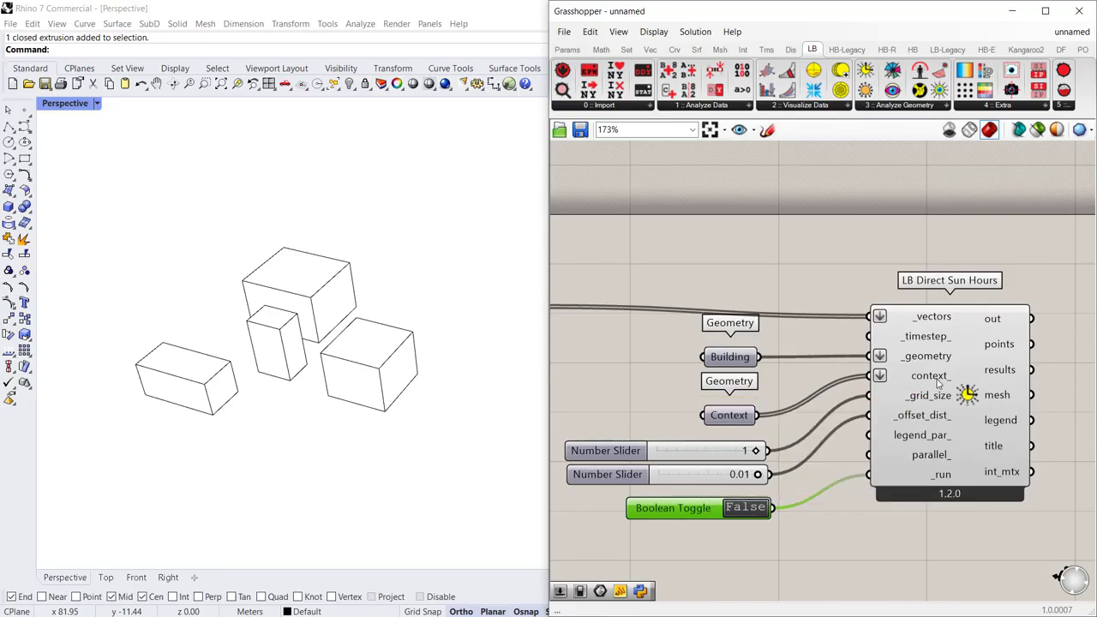
mouse_move(746, 511)
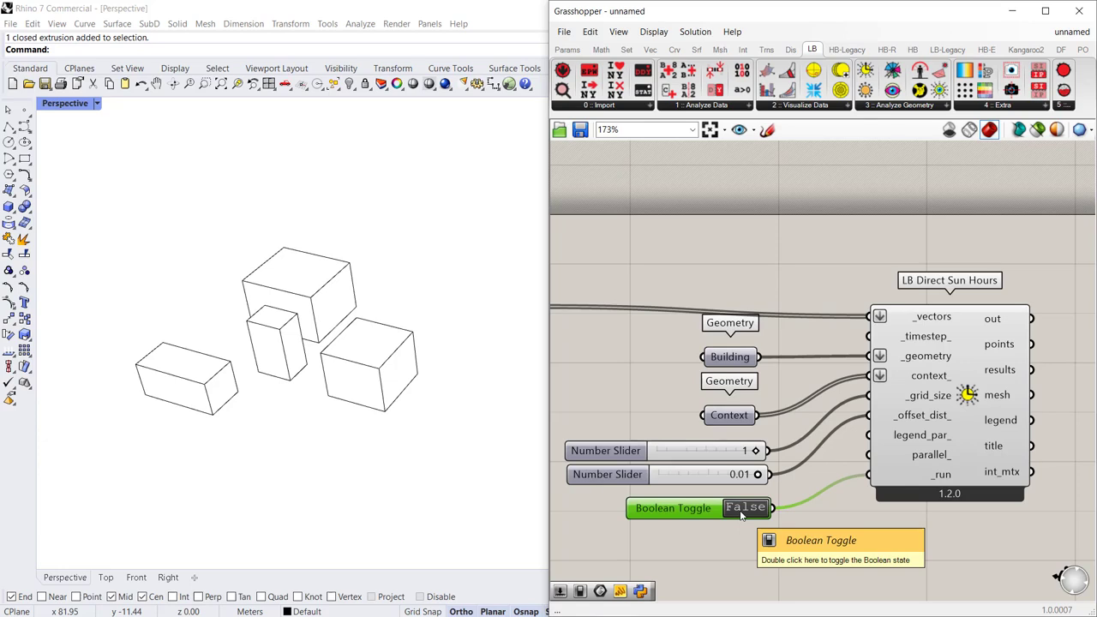
mouse_move(663, 192)
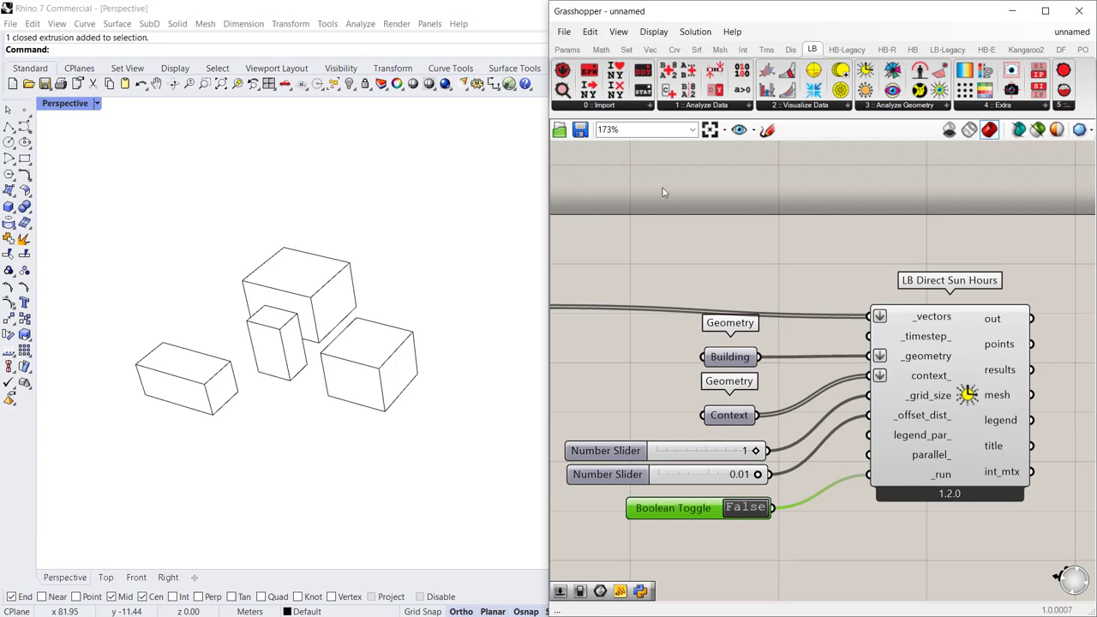
click(746, 507)
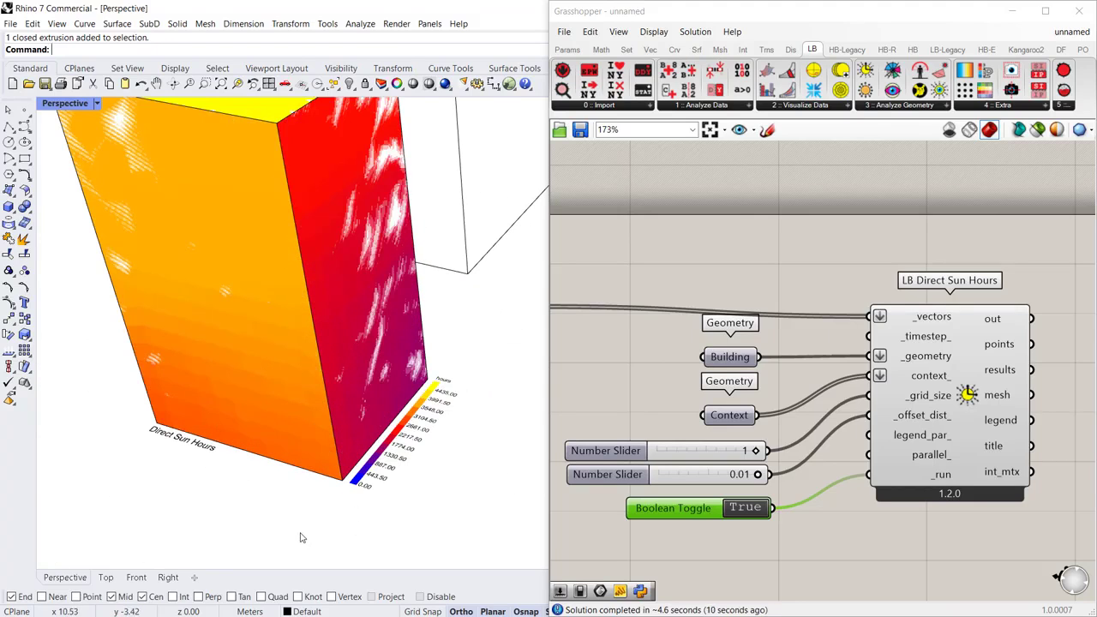
mouse_move(936, 454)
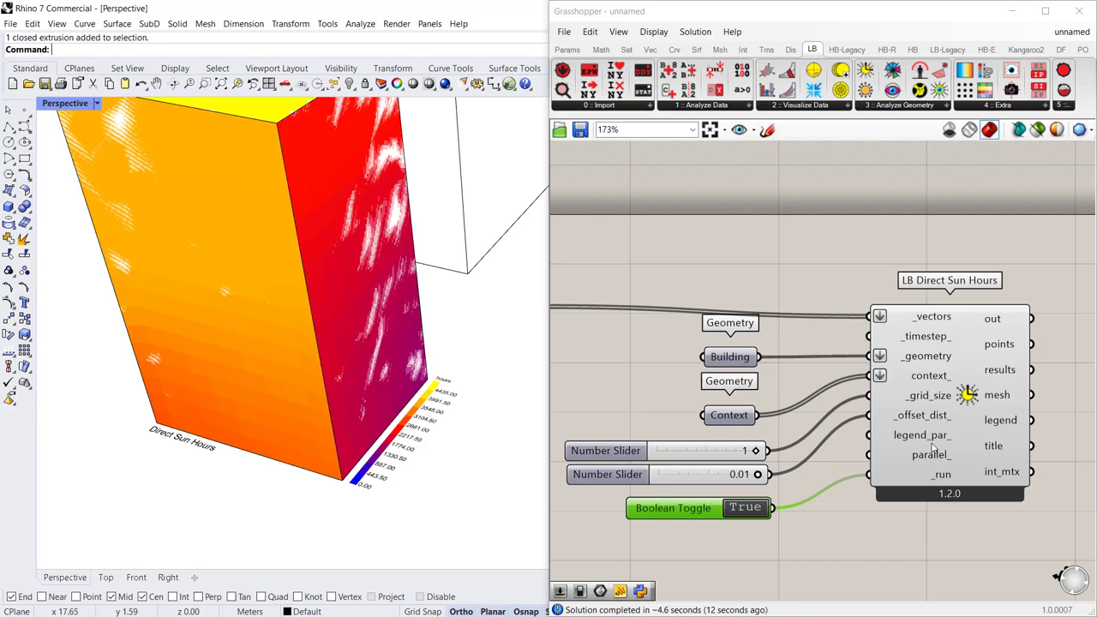
mouse_move(888, 435)
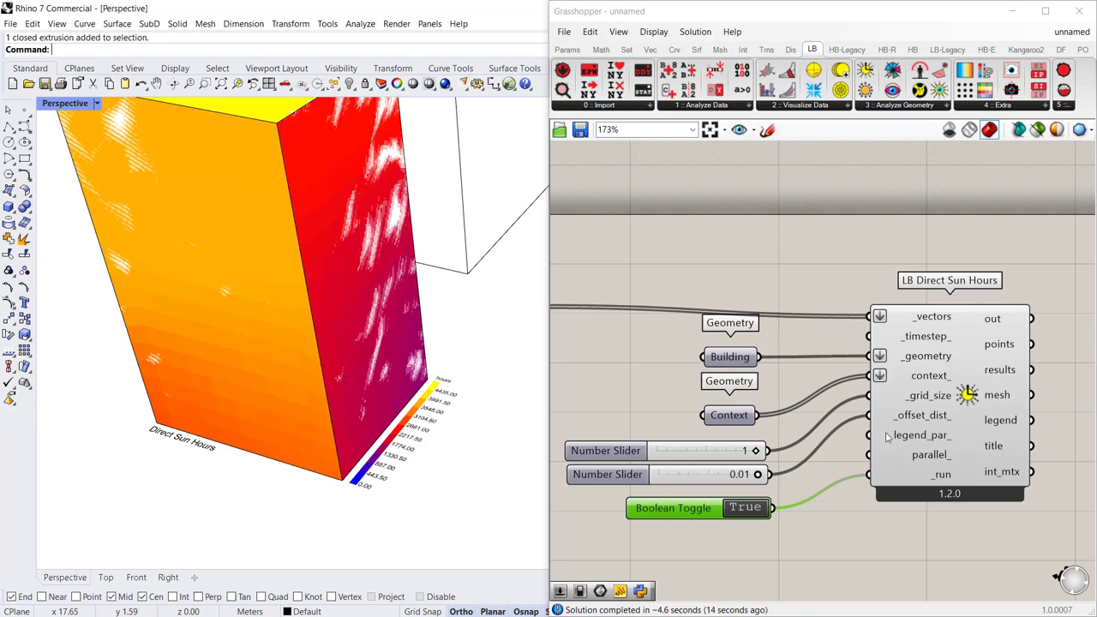
mouse_move(933, 440)
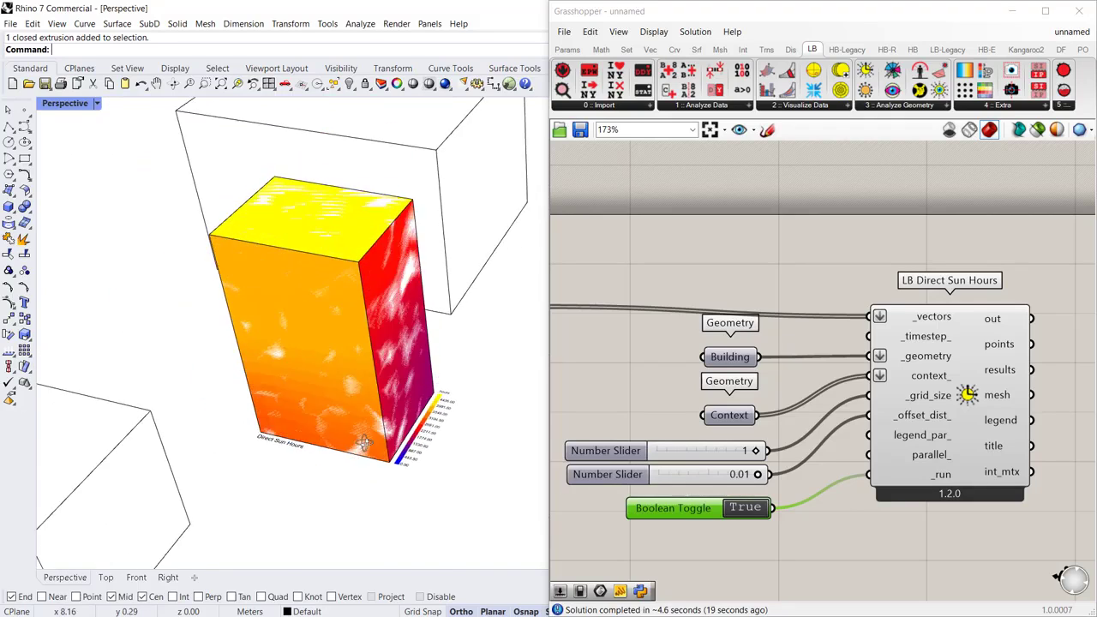
Orbit the Rhino view to inspect the sun-hours mesh on the building's other faces.
drag(364, 442, 319, 329)
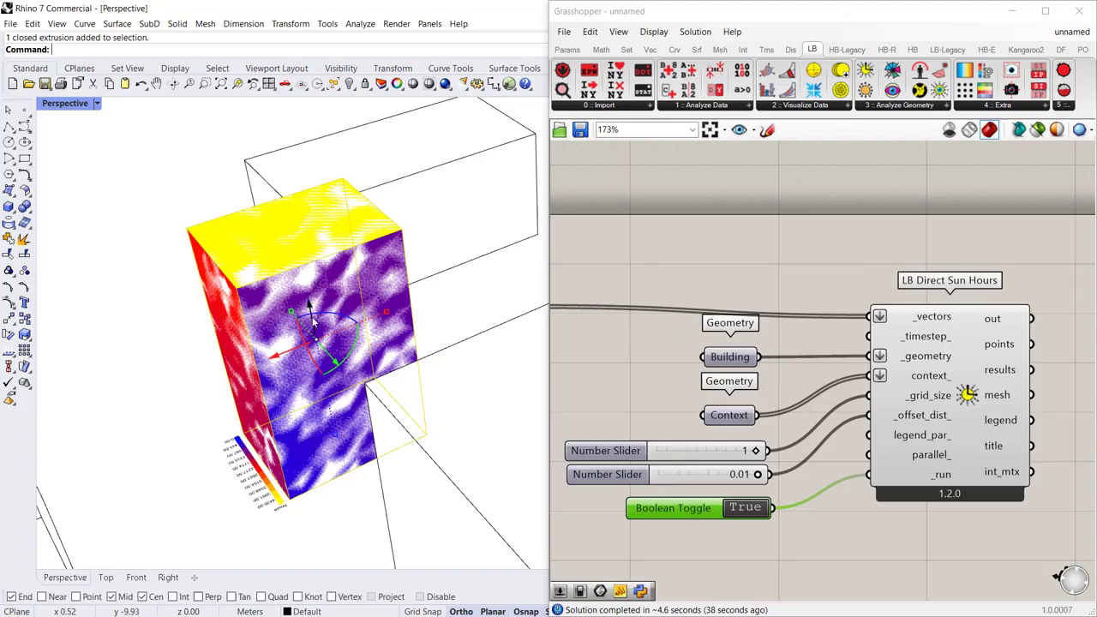
mouse_move(305, 350)
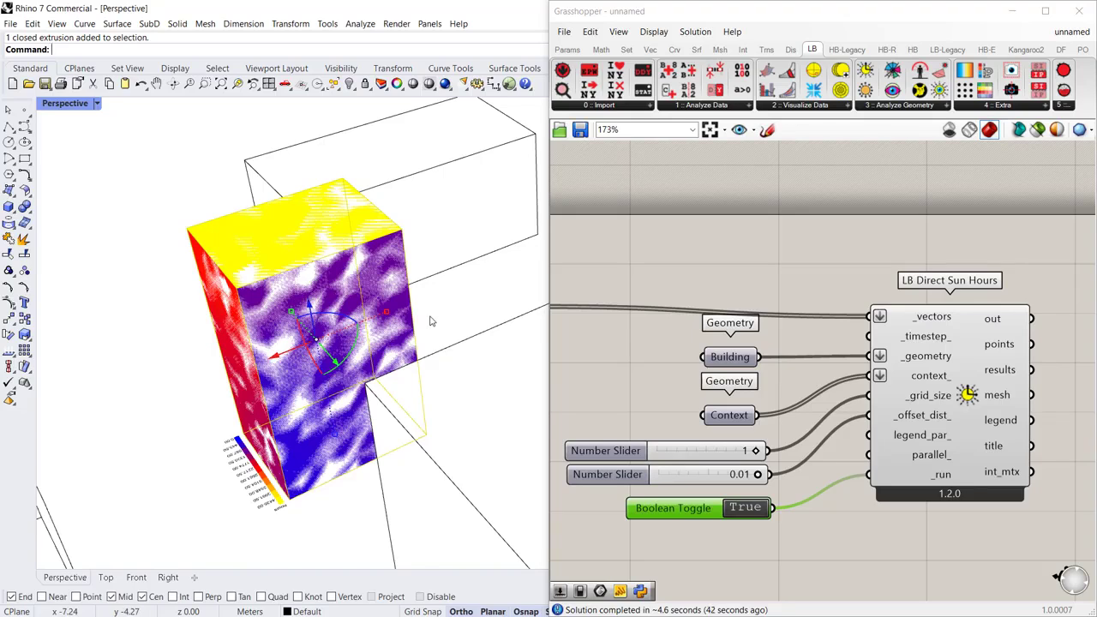
mouse_move(209, 380)
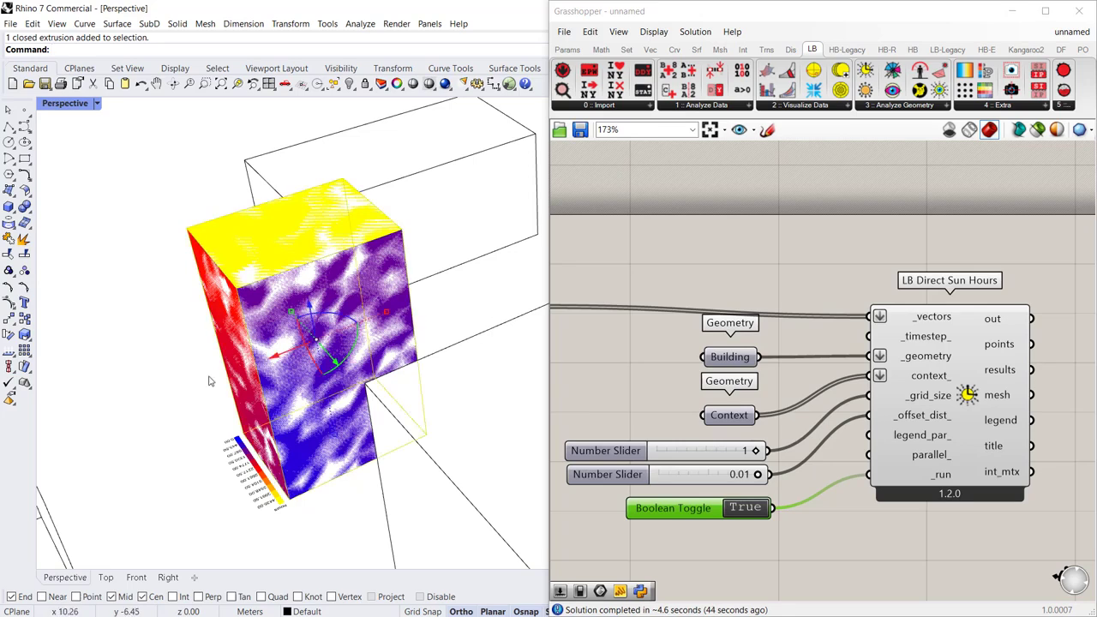
mouse_move(224, 295)
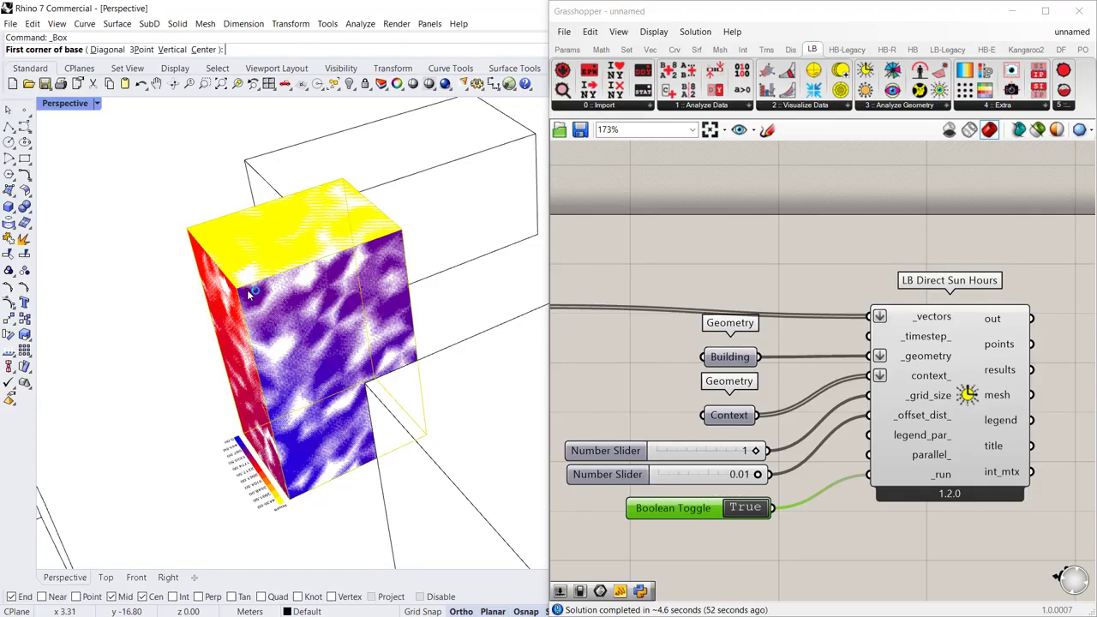
Hide the test building's box in Rhino so the coloured mesh shows cleanly.
click(248, 291)
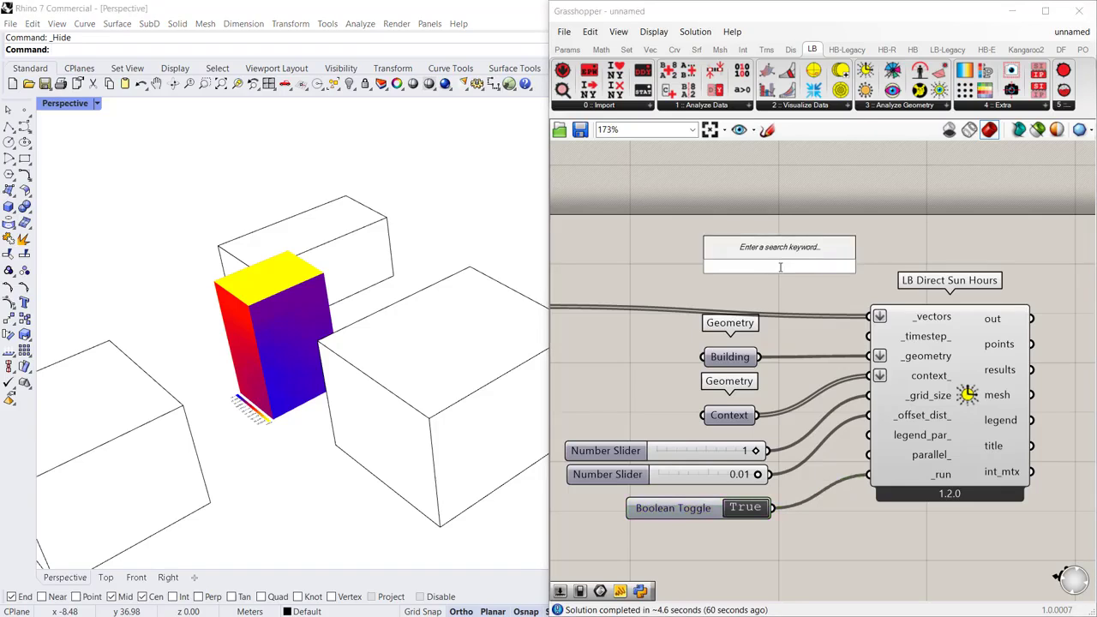
Place Brep Wireframe and a black Colour Swatch feeding a Custom Preview's material.
text(brep)
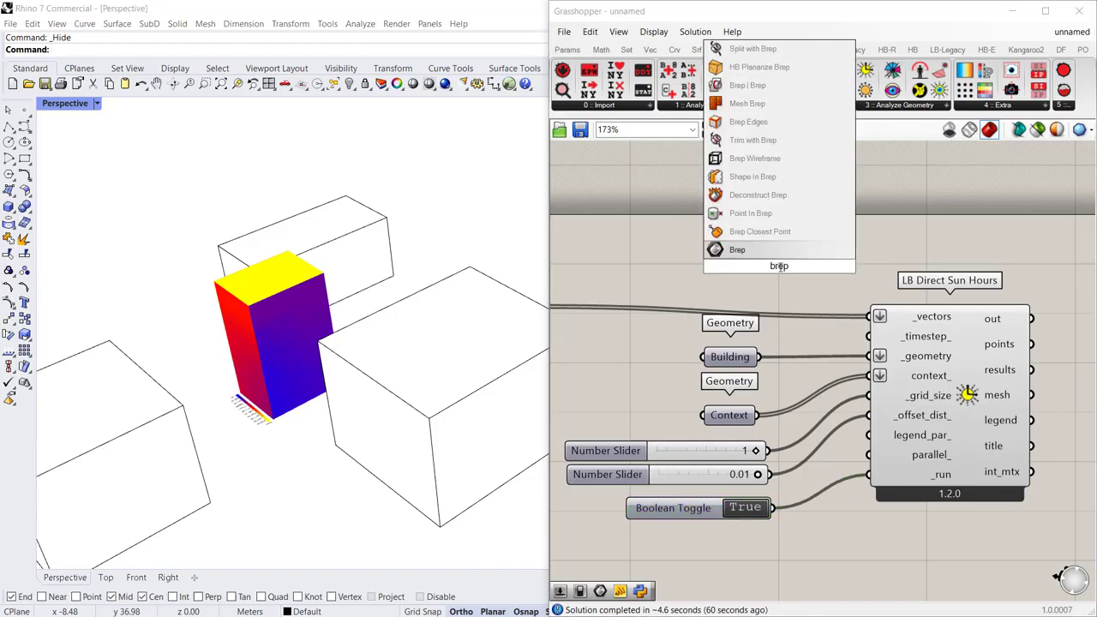
mouse_move(754, 158)
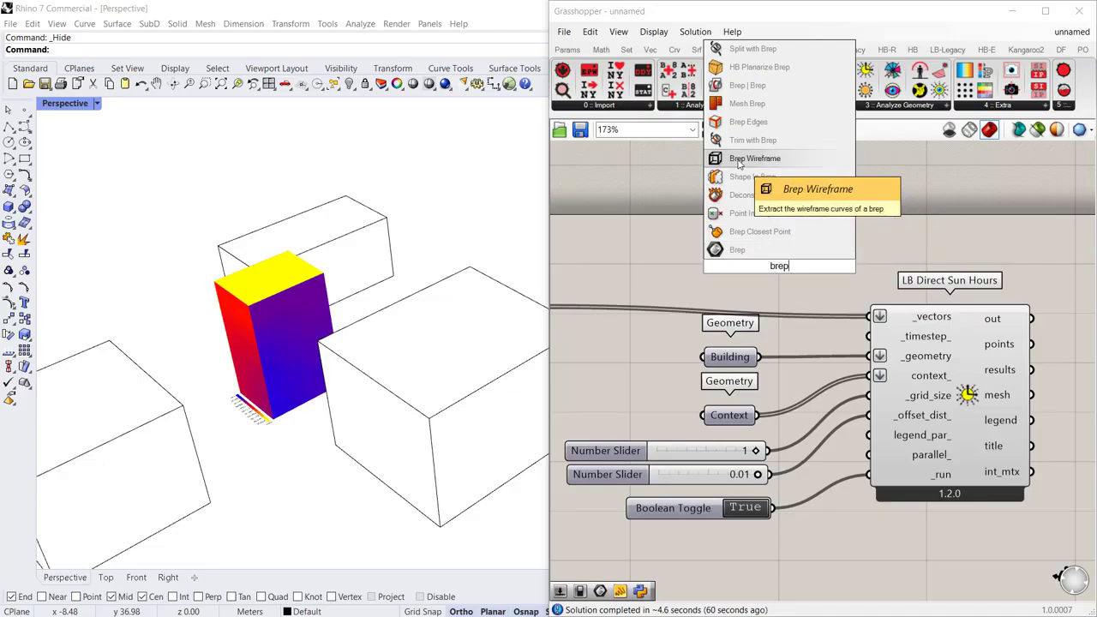
click(754, 157)
text(Swatc)
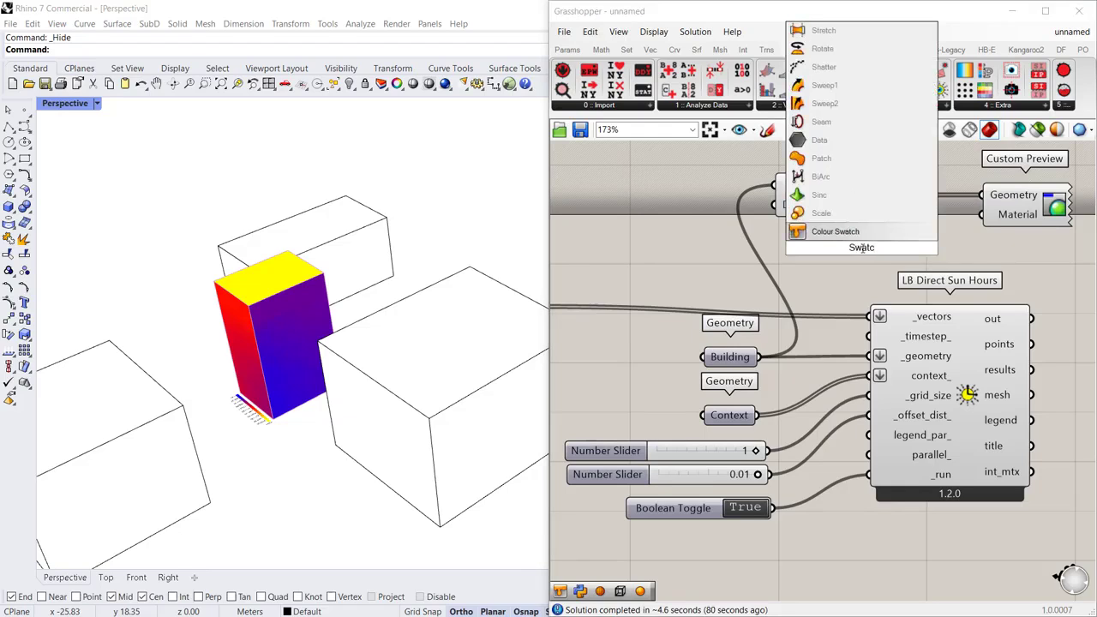
click(834, 232)
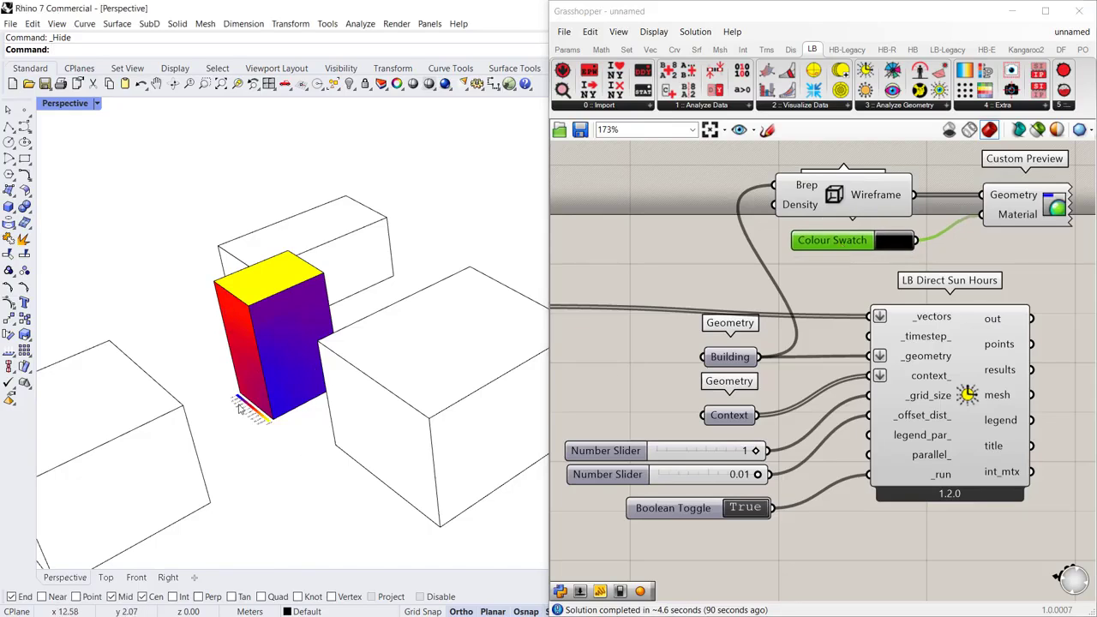
click(290, 343)
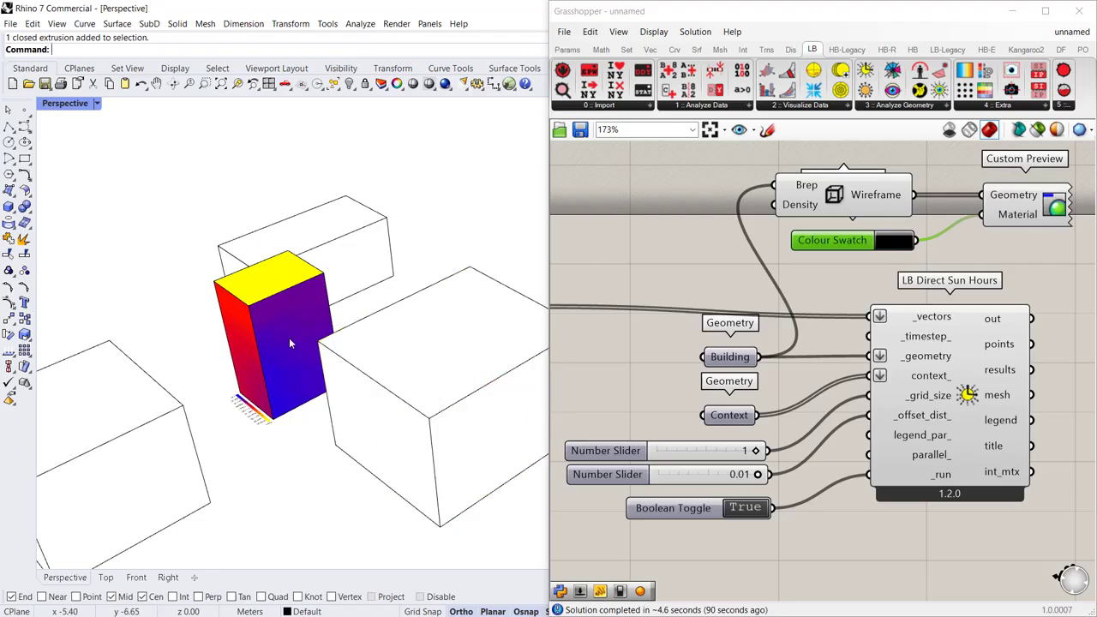
mouse_move(785, 398)
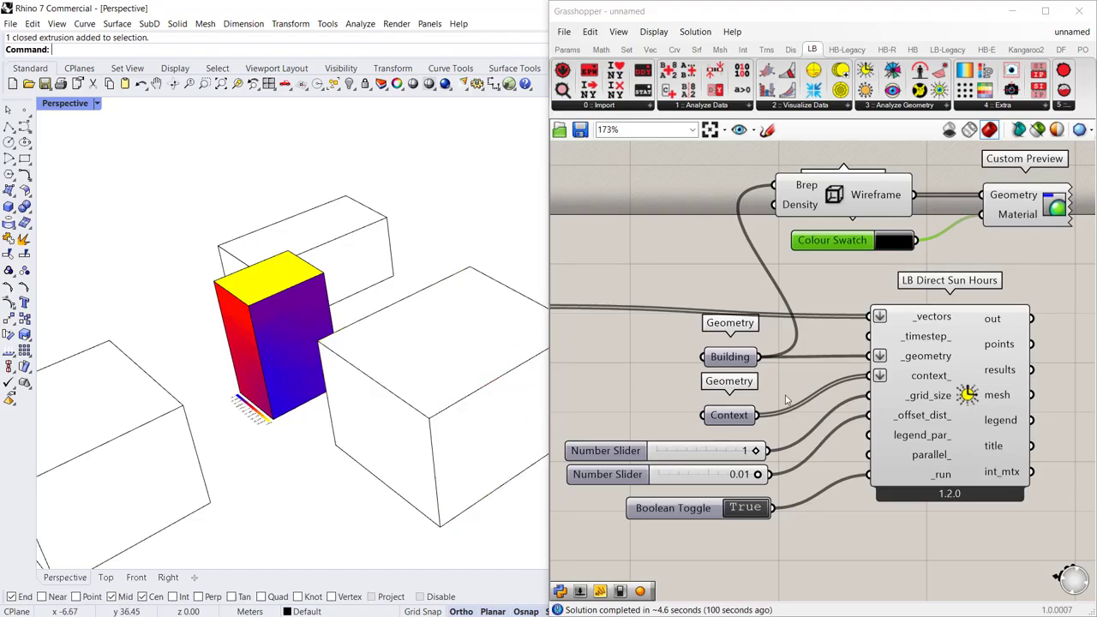
mouse_move(888, 189)
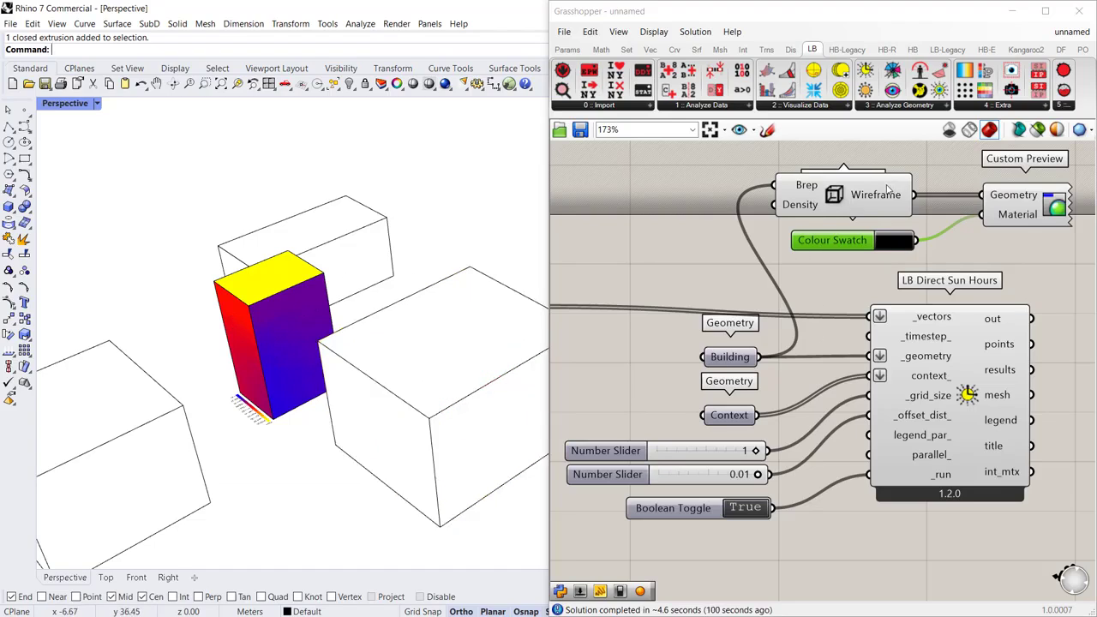
mouse_move(844, 166)
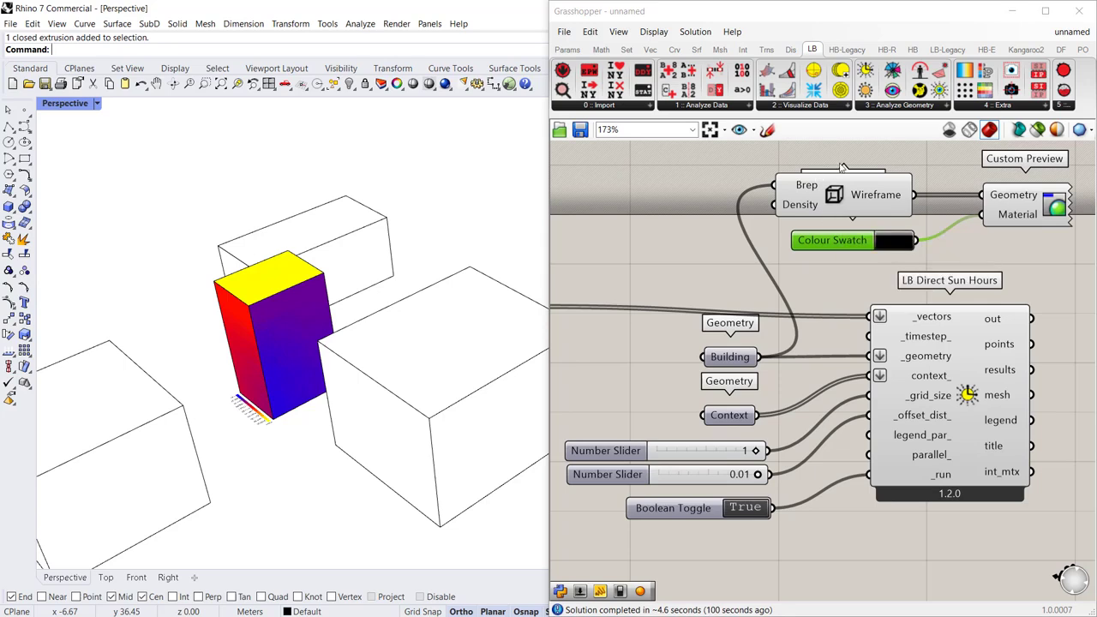
mouse_move(876, 195)
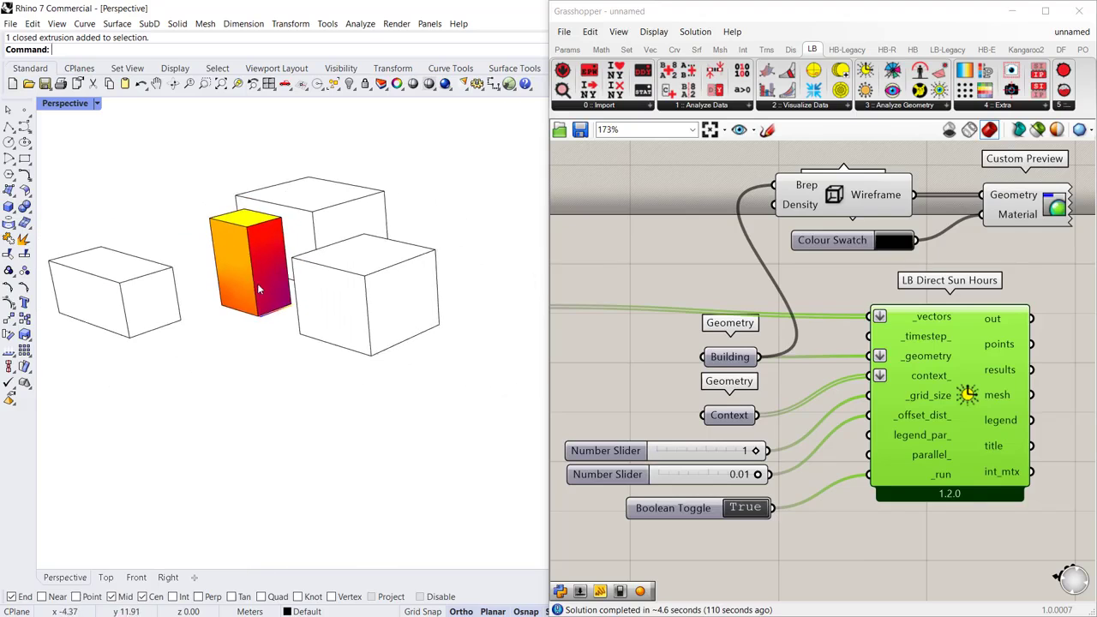
Orbit the Rhino Perspective view to inspect the recomputed sun-hours false-colour mesh and black wireframe outline.
drag(257, 292, 300, 257)
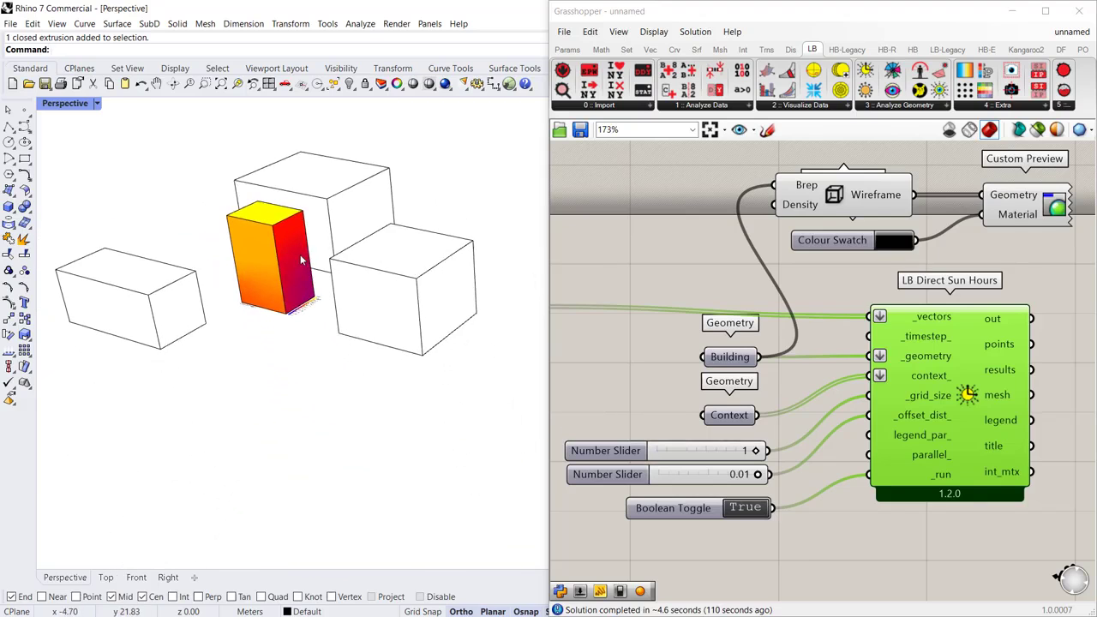